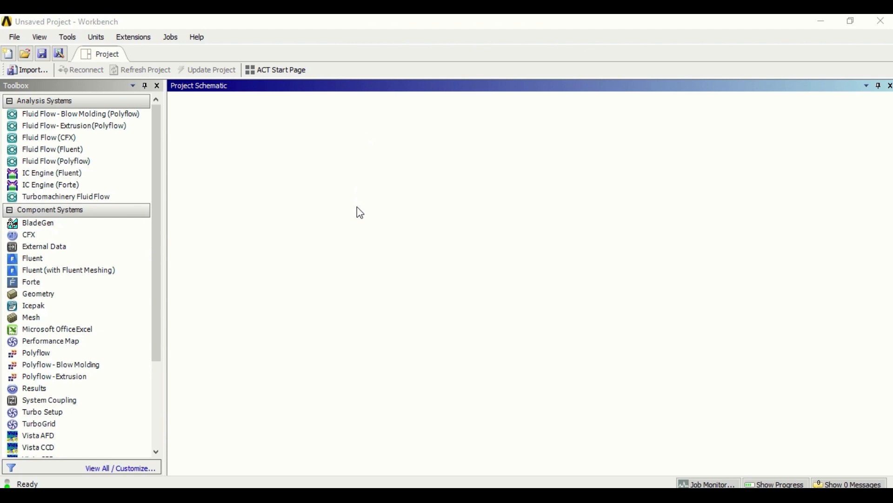
mouse_move(167, 176)
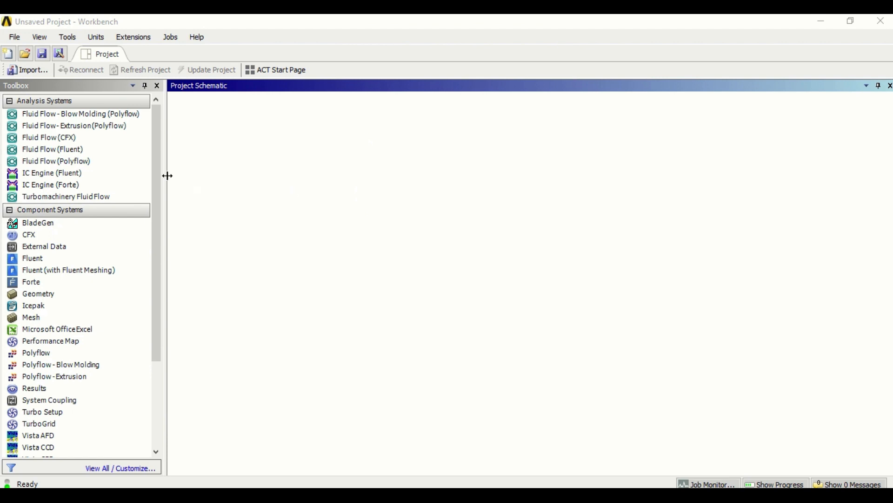
mouse_move(75, 137)
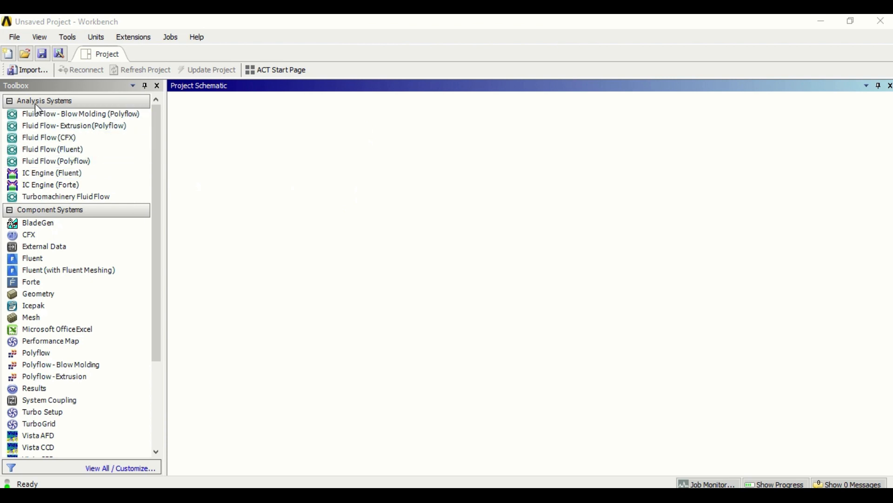
mouse_move(57, 110)
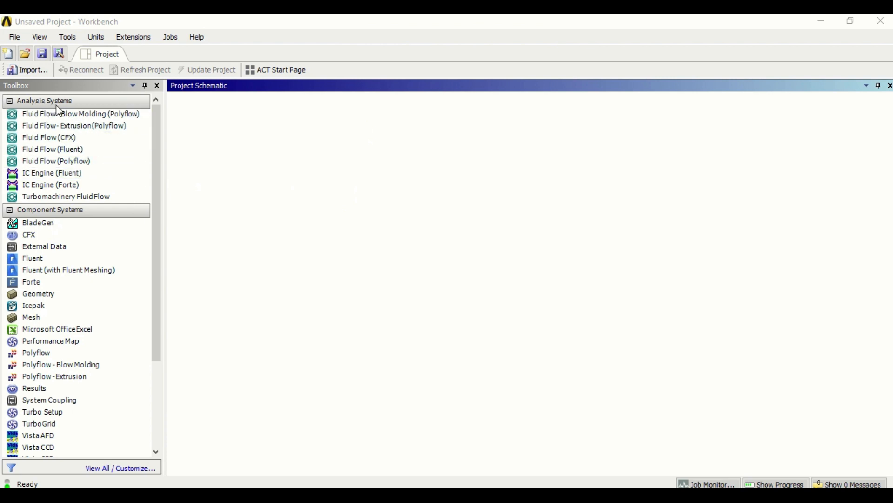
Look over the Fluid Flow analysis systems in the Workbench Toolbox
left_click(48, 137)
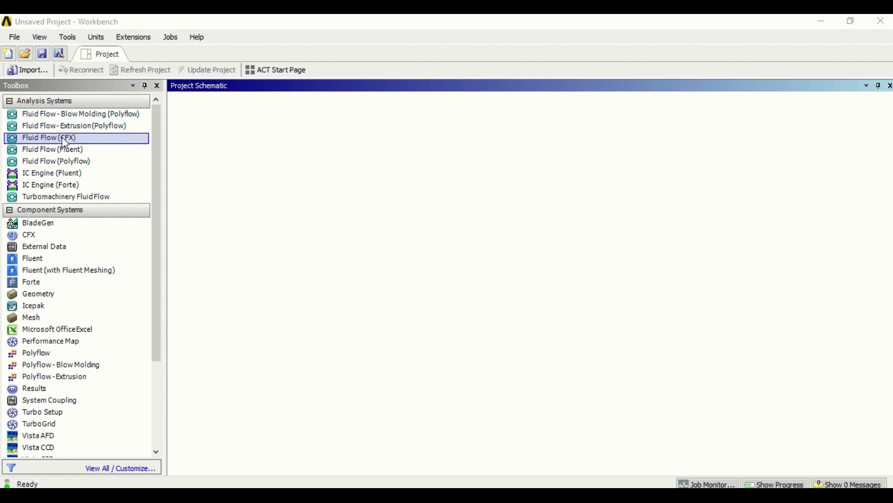
left_click(53, 149)
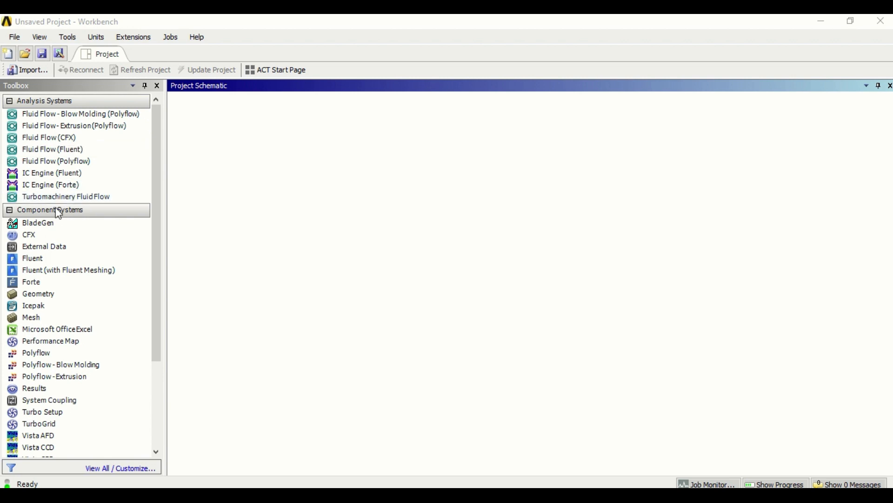
left_click(38, 222)
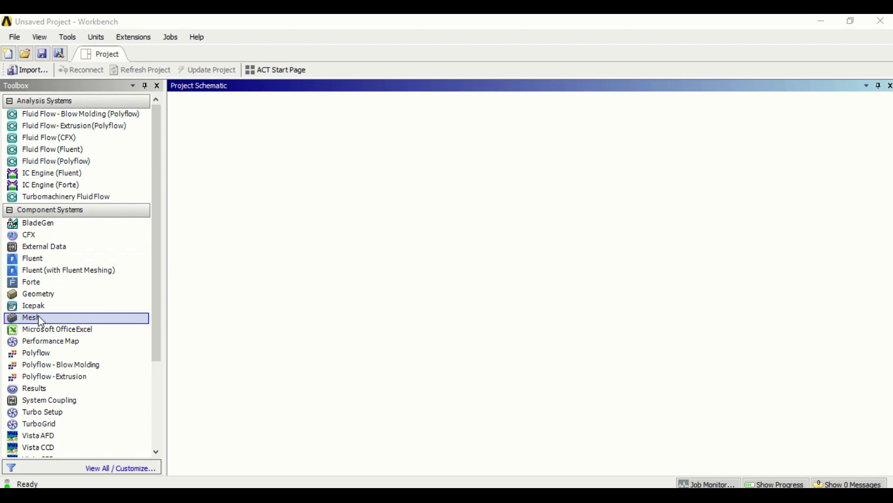
mouse_move(40, 376)
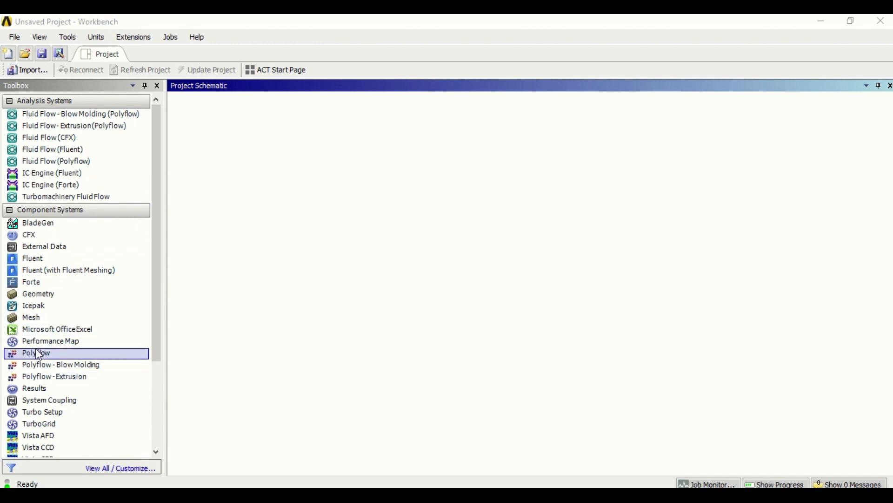
left_click(49, 137)
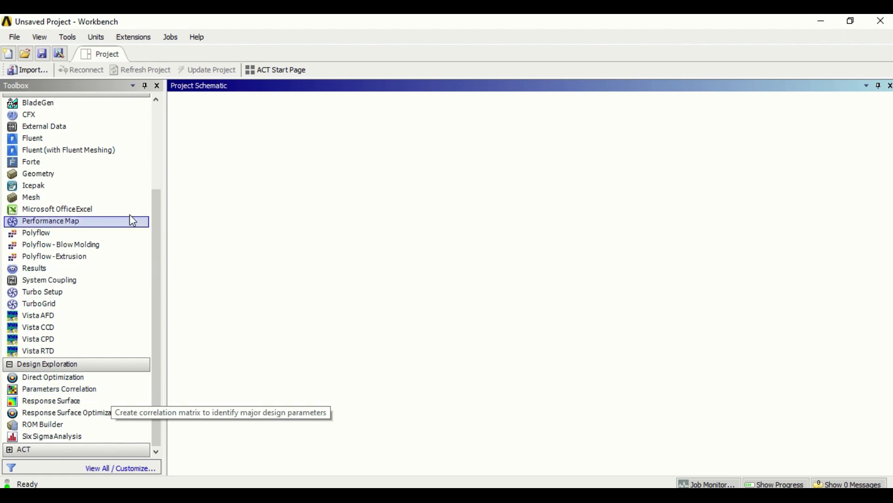
mouse_move(158, 122)
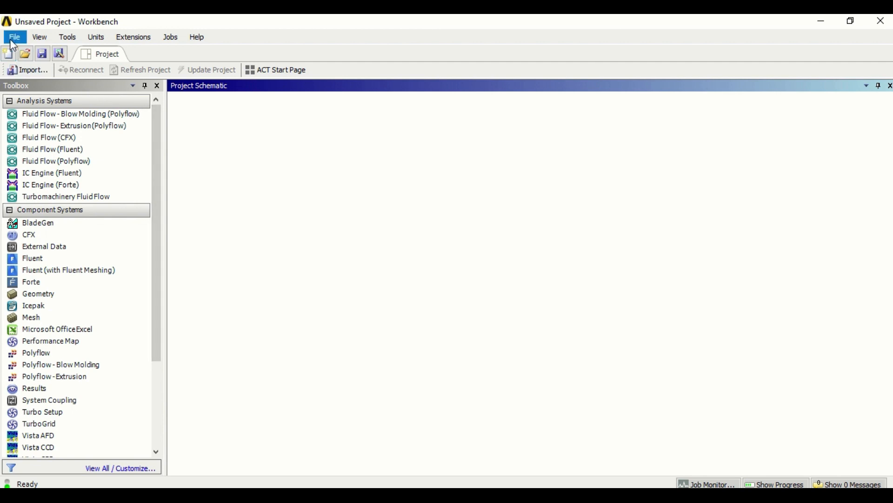
Browse the Workbench File, View, Tools, Units, Extensions and Help menus
left_click(14, 36)
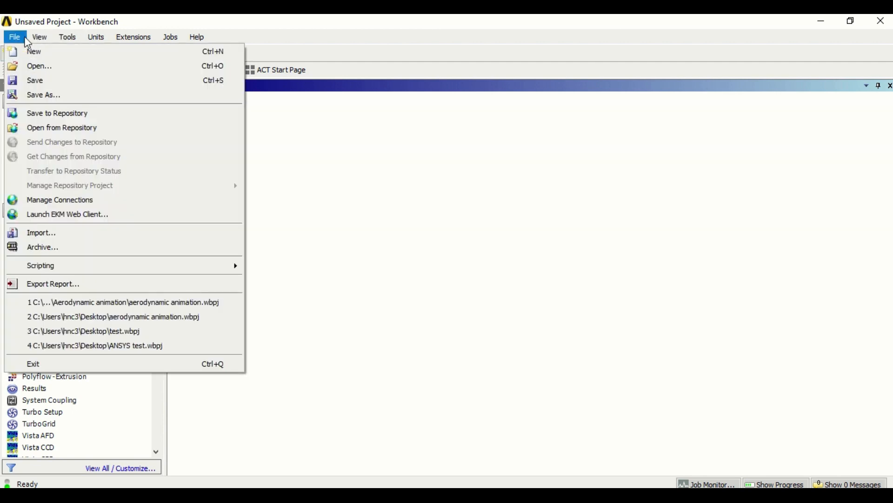
left_click(39, 36)
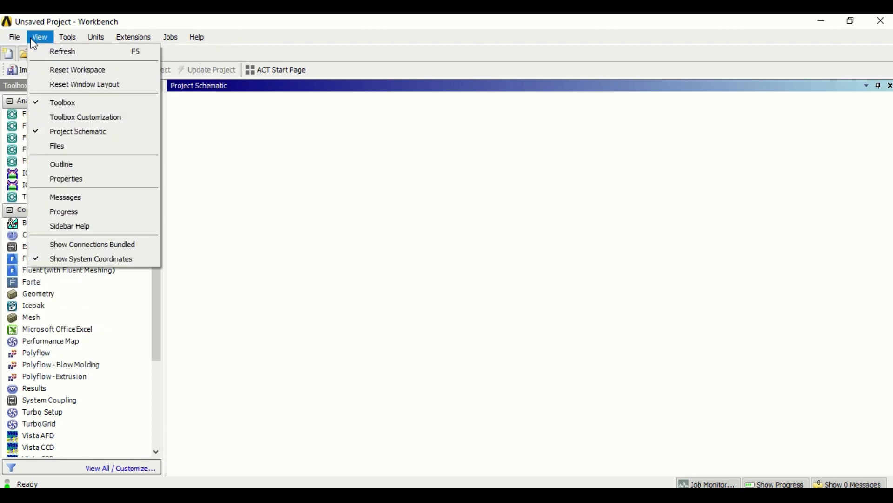
left_click(67, 36)
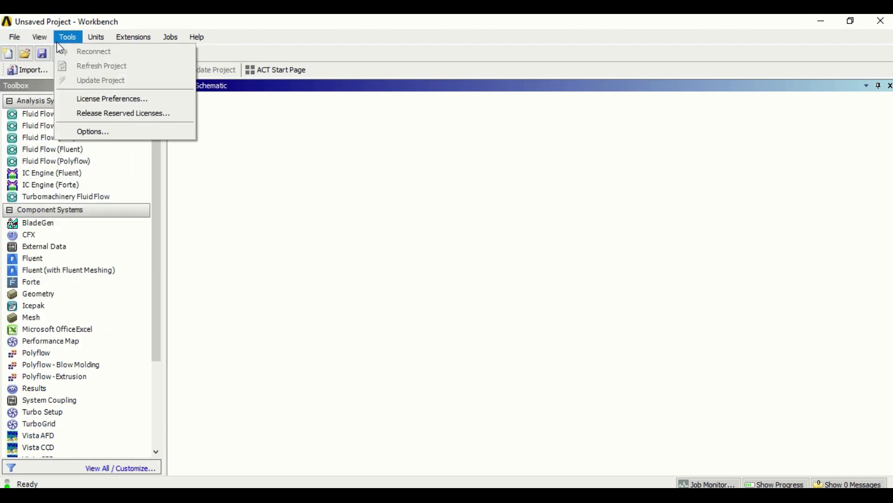
left_click(39, 36)
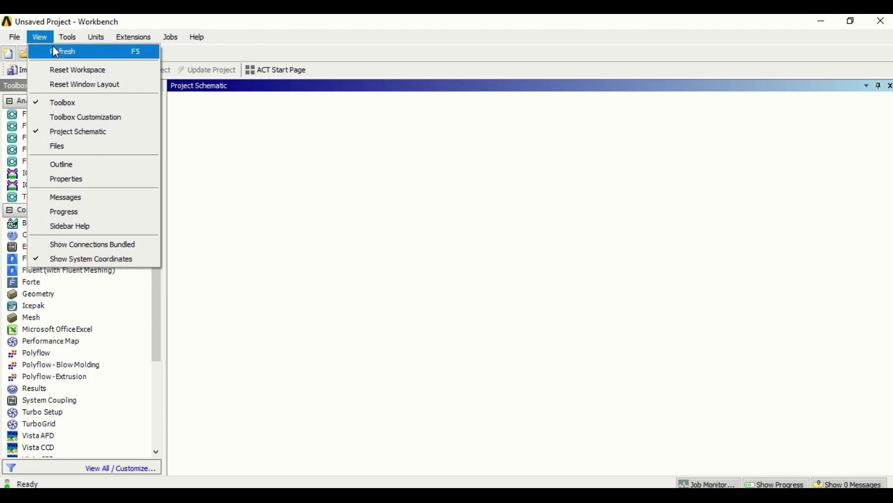
left_click(96, 37)
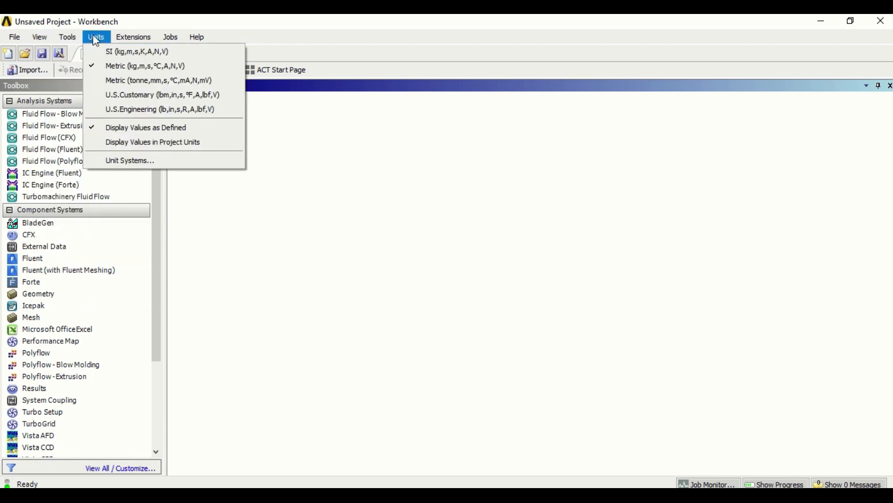
mouse_move(136, 51)
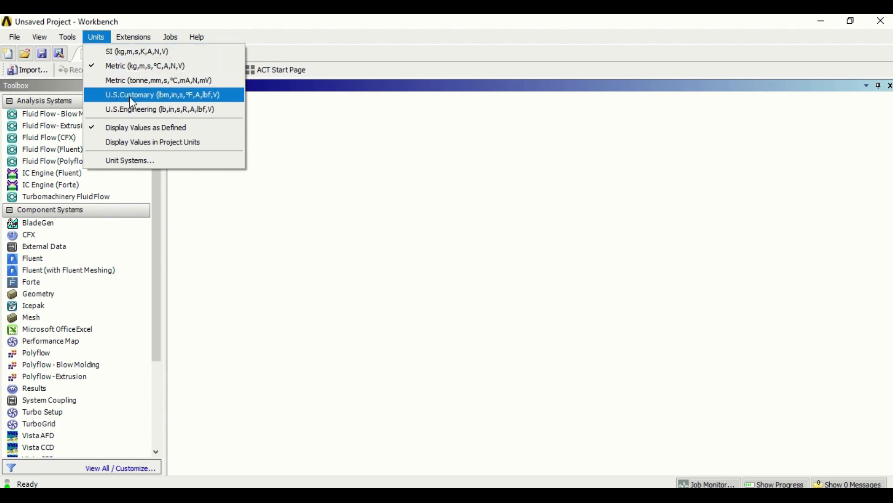
mouse_move(145, 65)
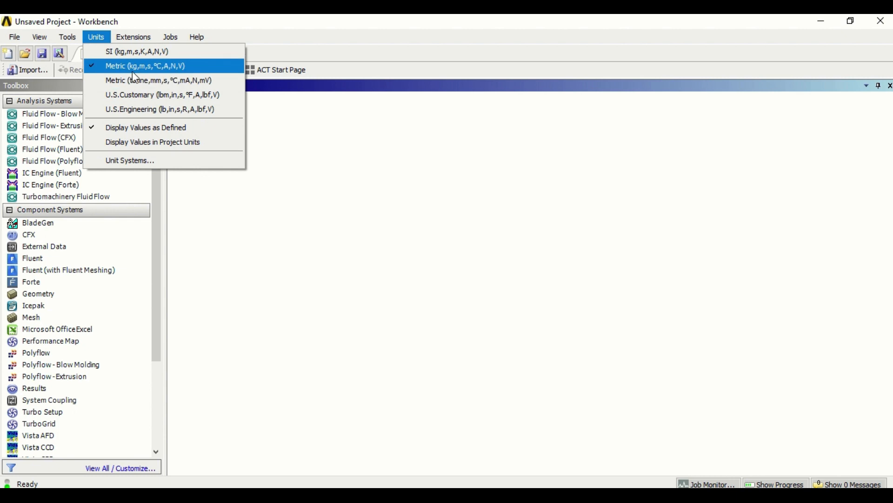
mouse_move(137, 52)
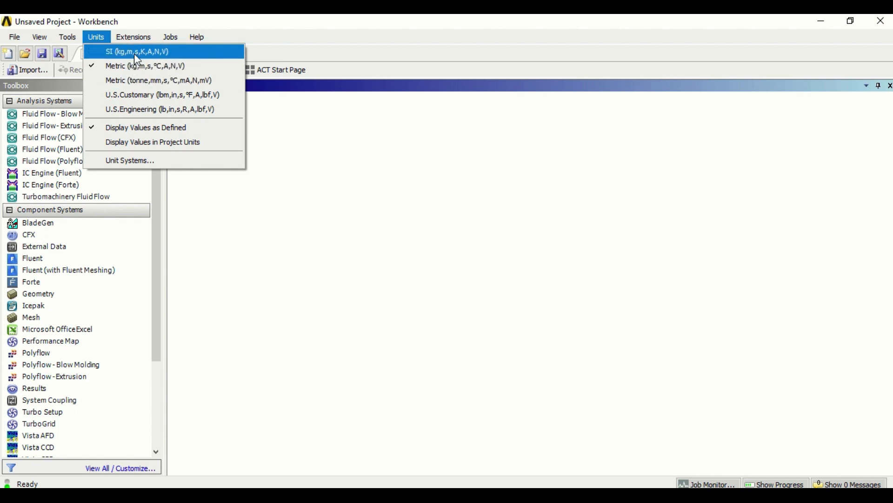
left_click(132, 36)
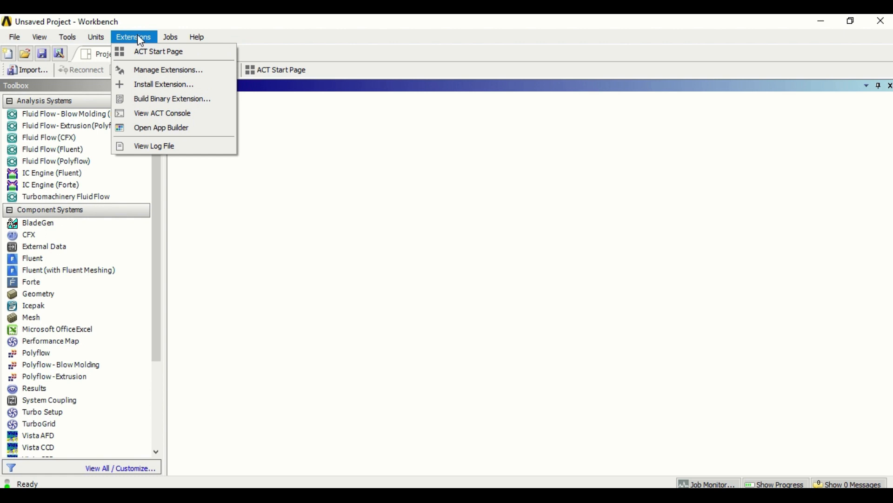
left_click(197, 37)
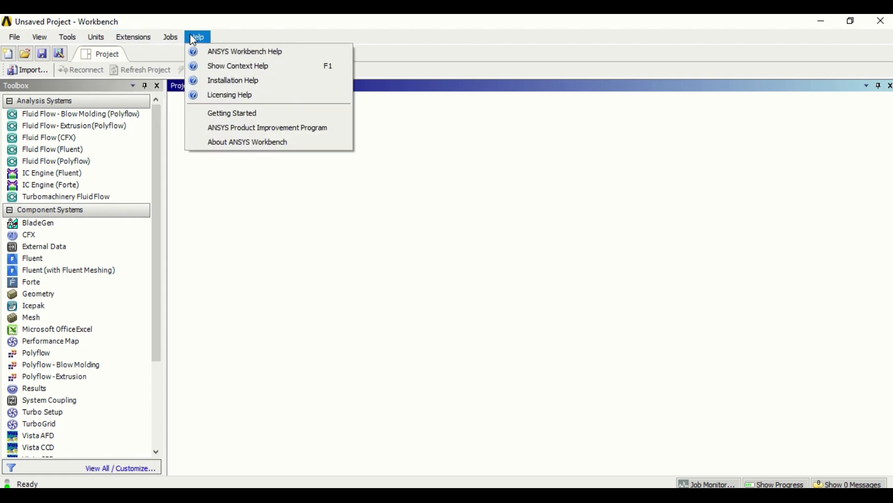
mouse_move(171, 19)
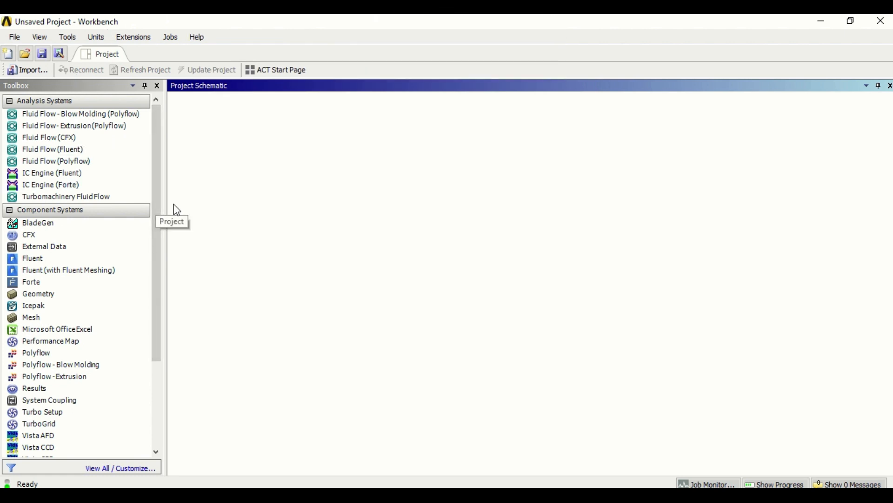
Add a Fluid Flow (Fluent) system and start a new DesignModeler geometry from its Geometry cell
left_click(53, 149)
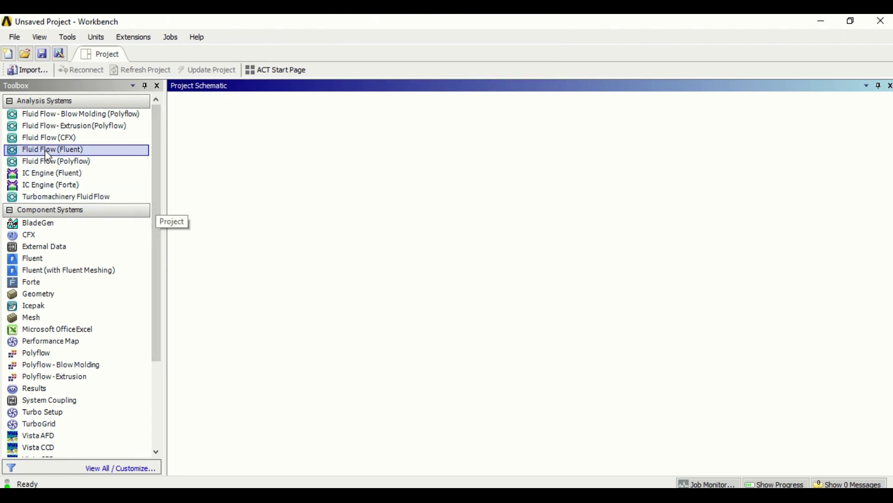
mouse_move(53, 150)
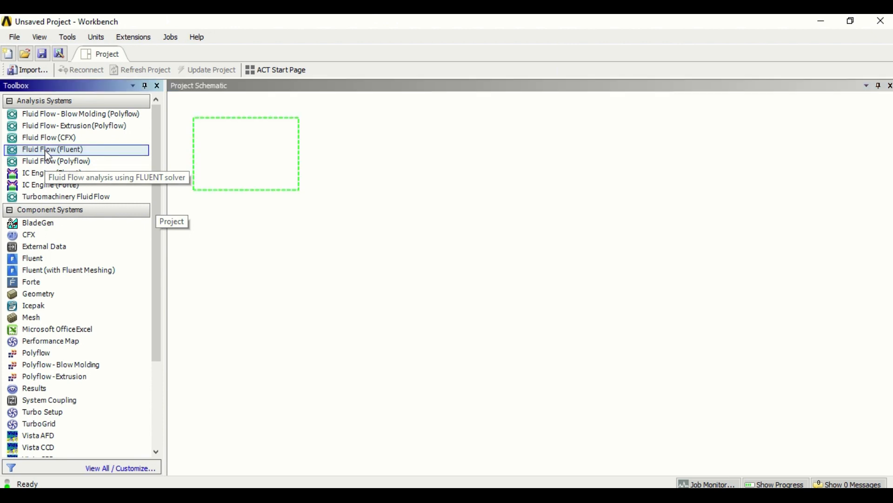
double_click(51, 149)
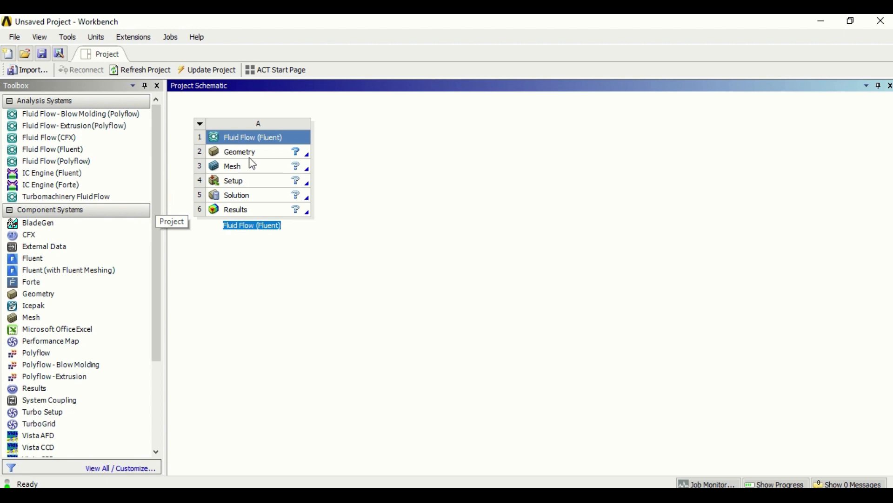
mouse_move(261, 167)
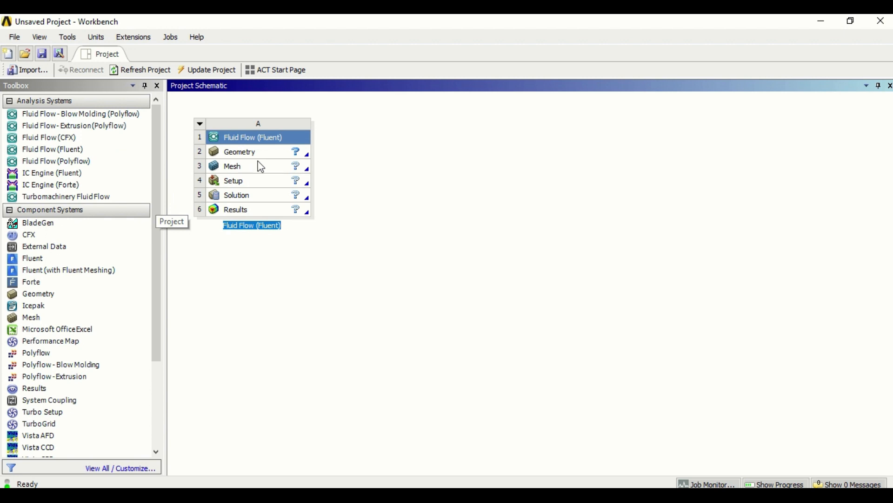
mouse_move(249, 163)
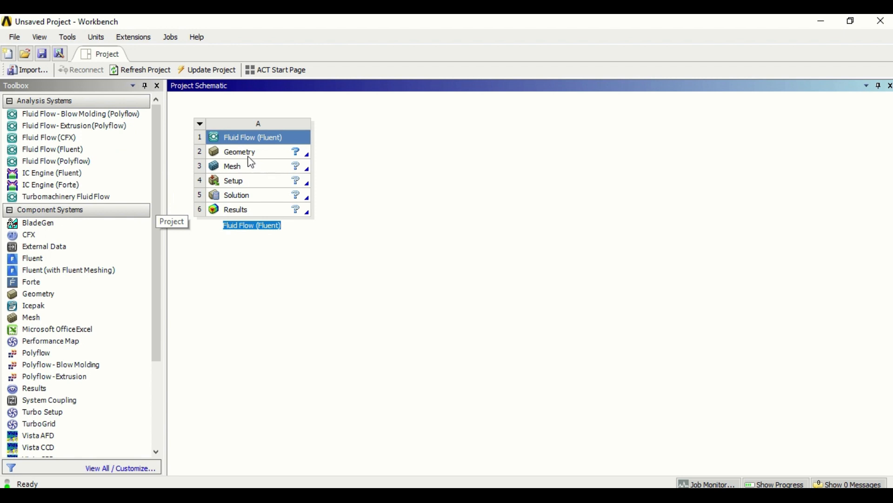
mouse_move(253, 187)
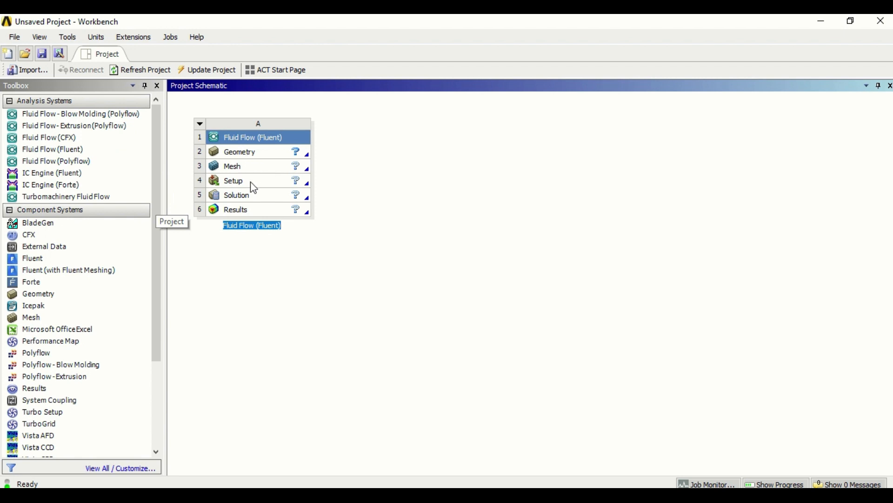
mouse_move(259, 155)
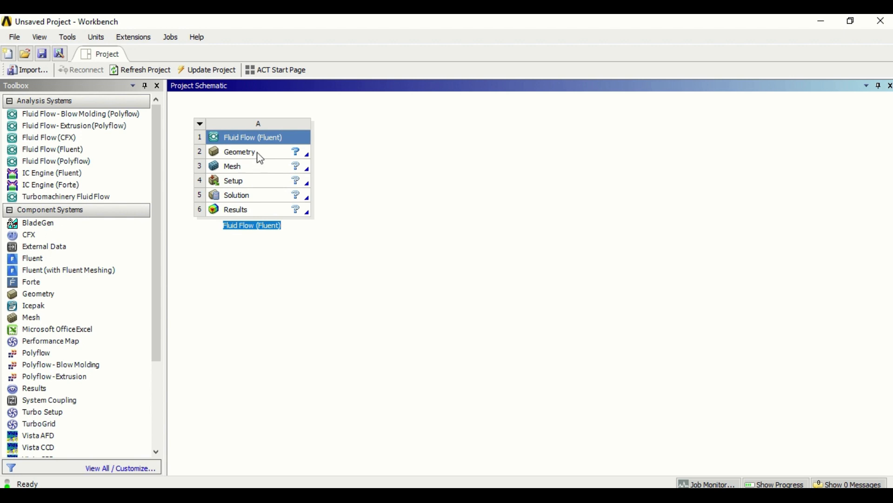
mouse_move(255, 170)
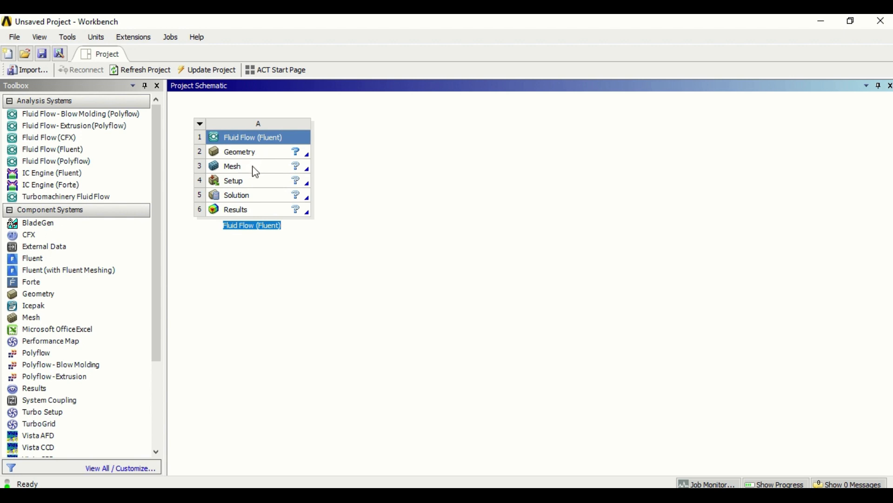
mouse_move(249, 190)
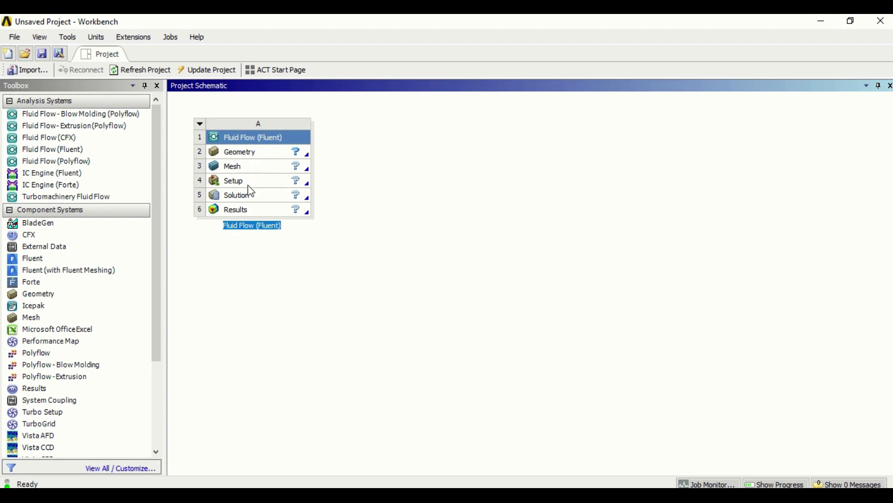
mouse_move(251, 197)
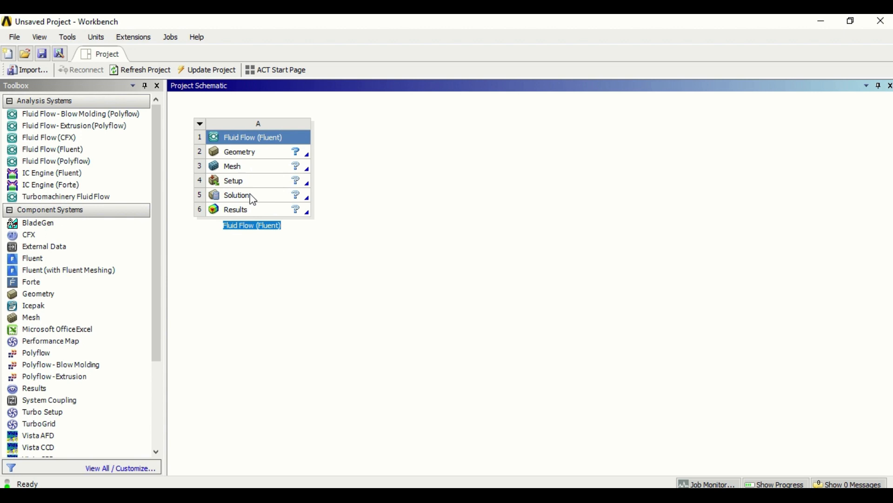
mouse_move(253, 214)
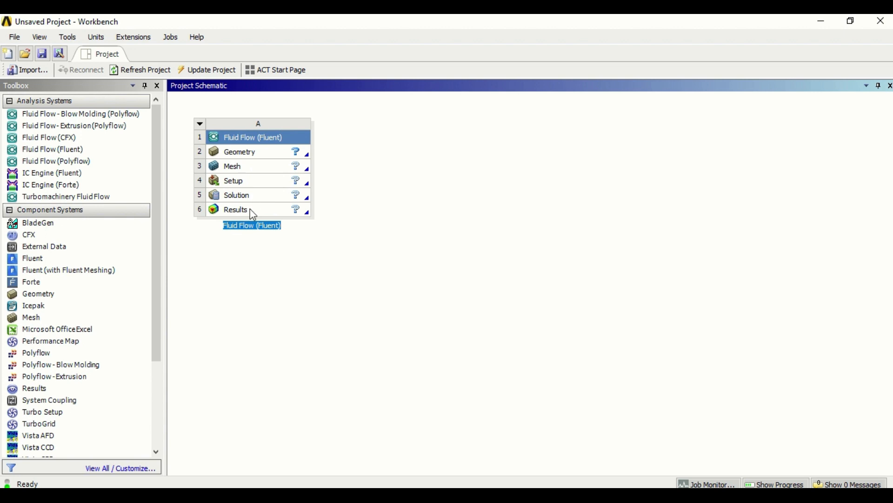
mouse_move(244, 159)
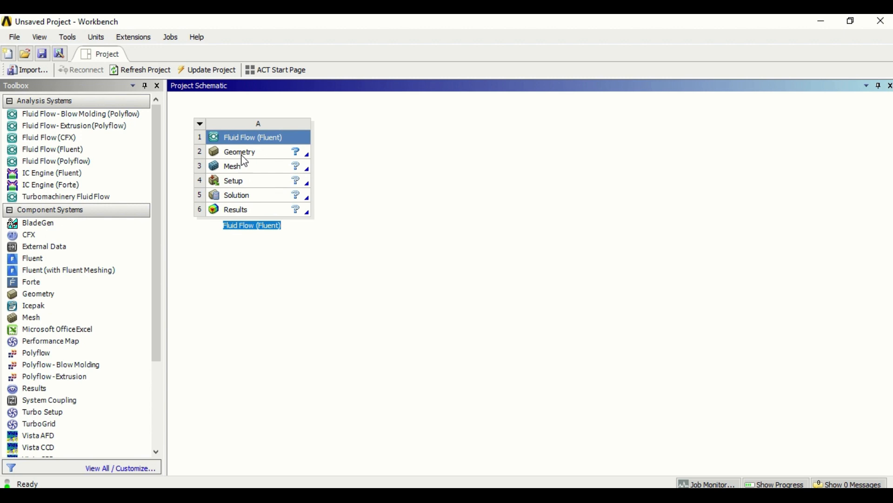
right_click(240, 152)
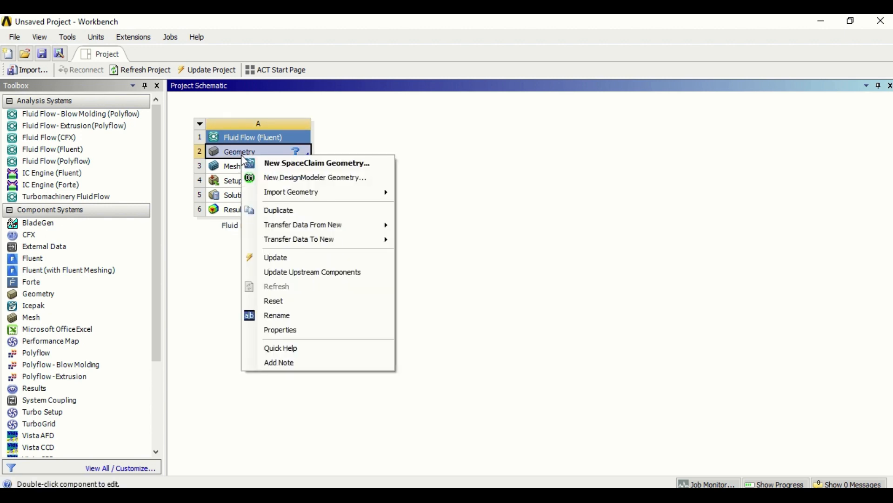
mouse_move(316, 163)
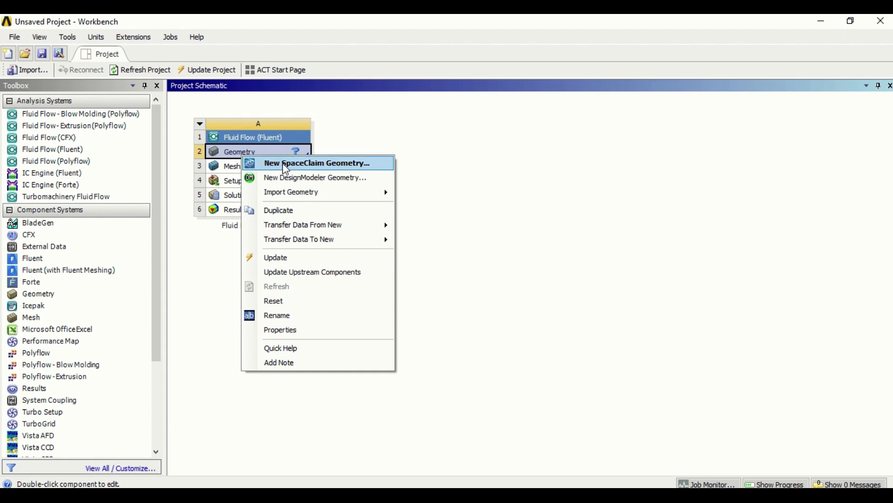
mouse_move(297, 171)
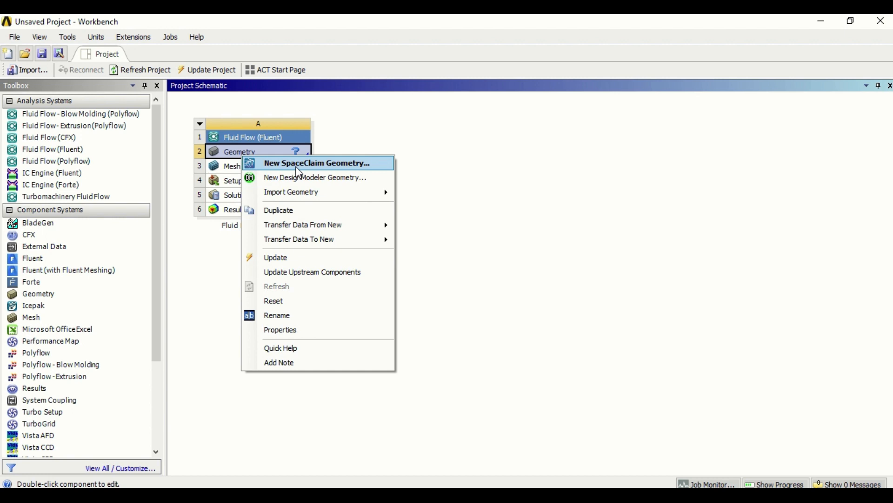
mouse_move(342, 181)
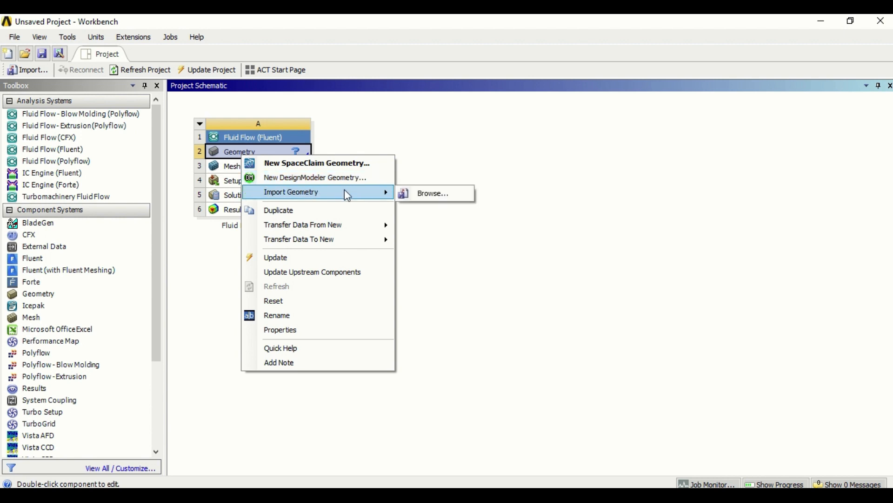
mouse_move(432, 193)
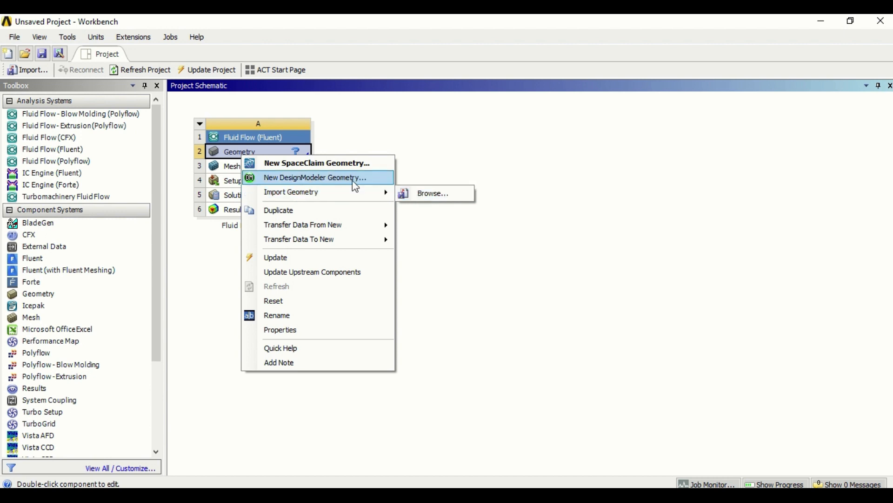
mouse_move(310, 191)
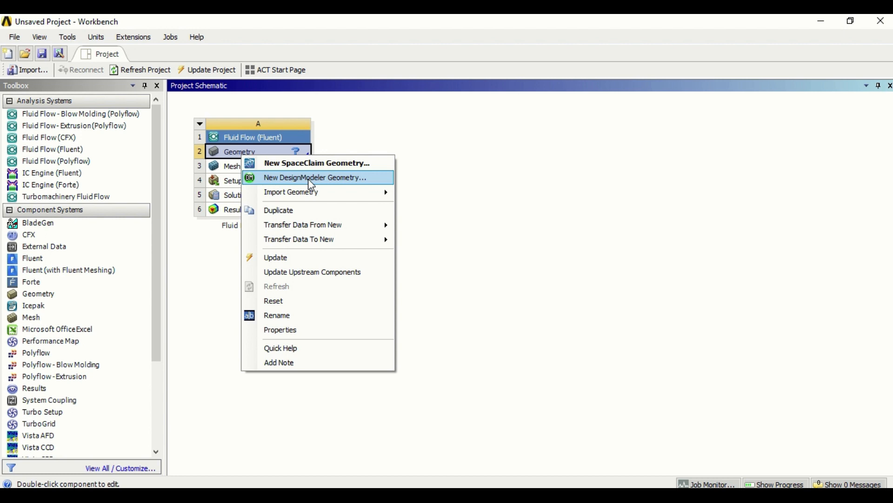
left_click(315, 177)
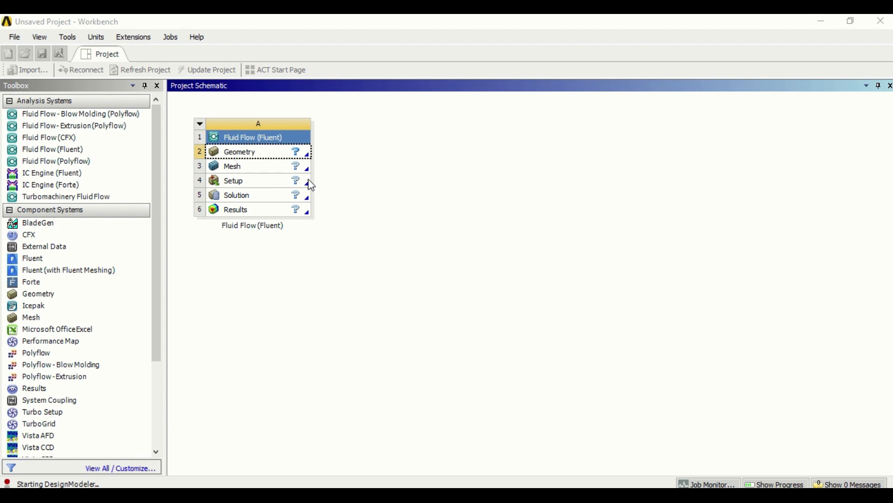
Launch DesignModeler showing an empty model with XYPlane, ZXPlane and YZPlane
double_click(239, 151)
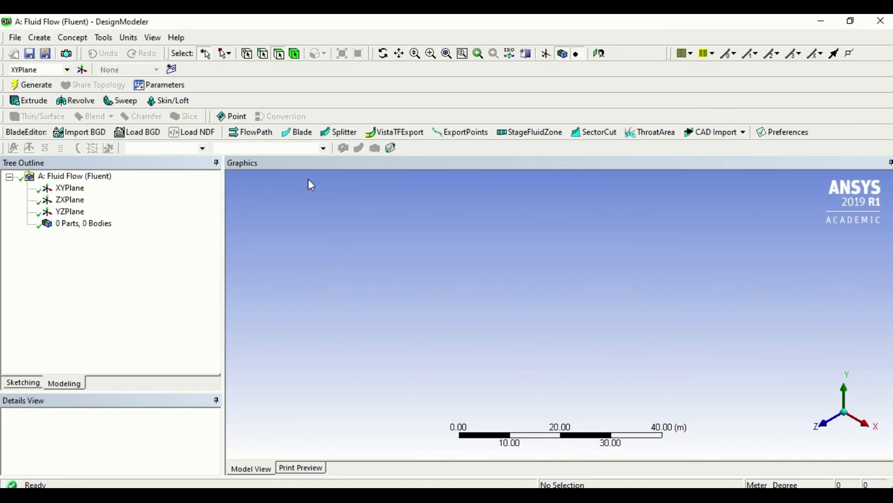
mouse_move(800, 61)
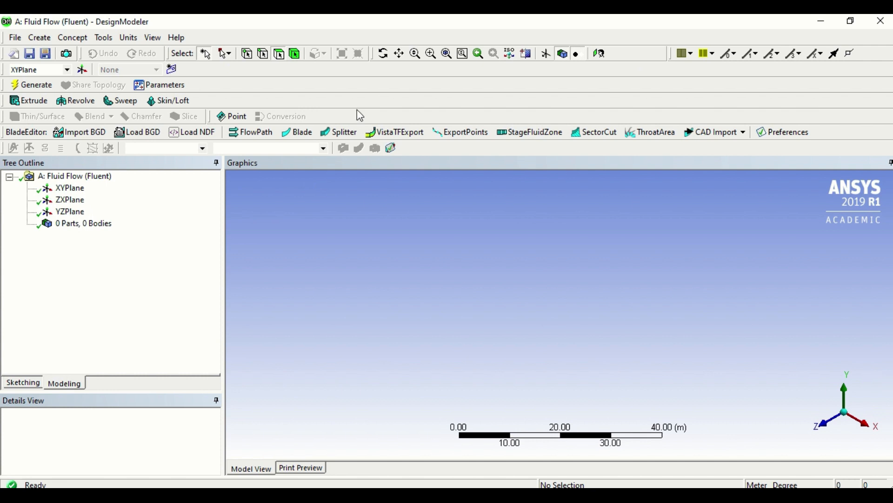
mouse_move(355, 112)
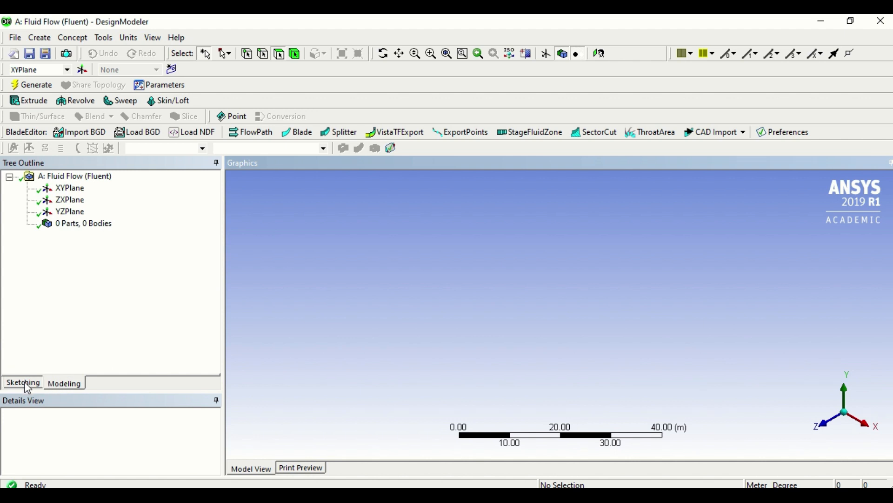
Glance at the Sketching toolboxes, return to Modeling, and bring up the File menu
left_click(23, 382)
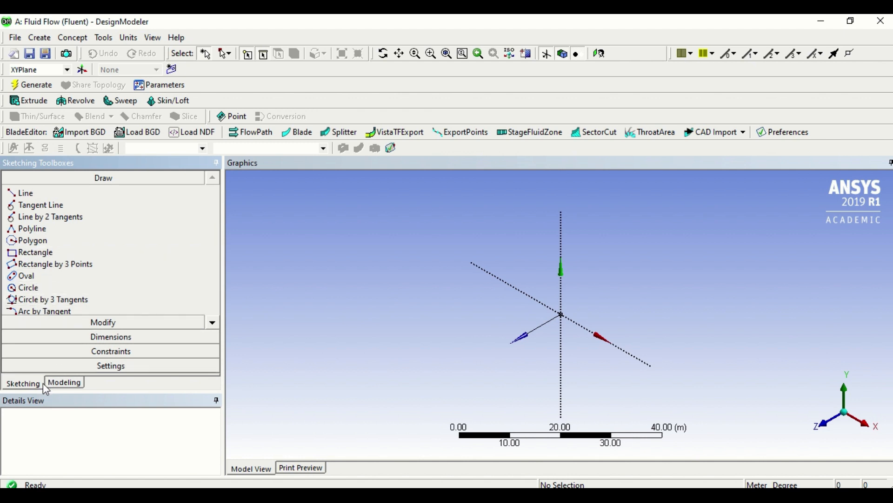
left_click(64, 381)
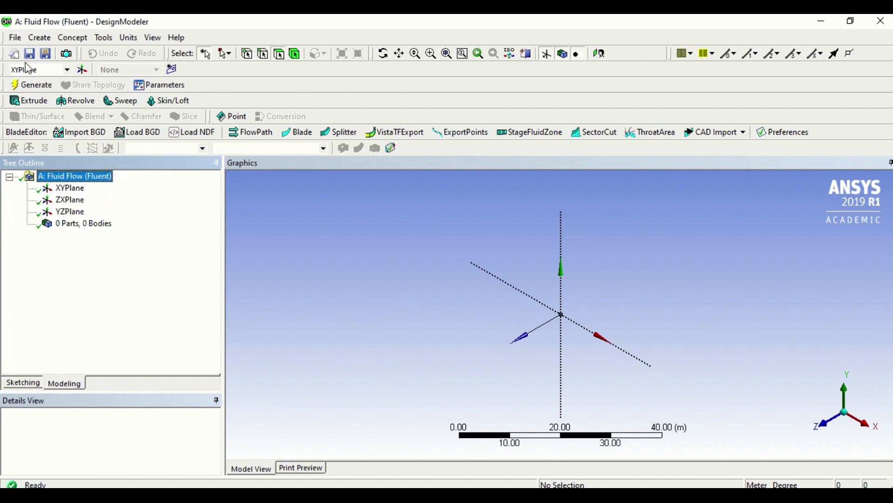
left_click(14, 37)
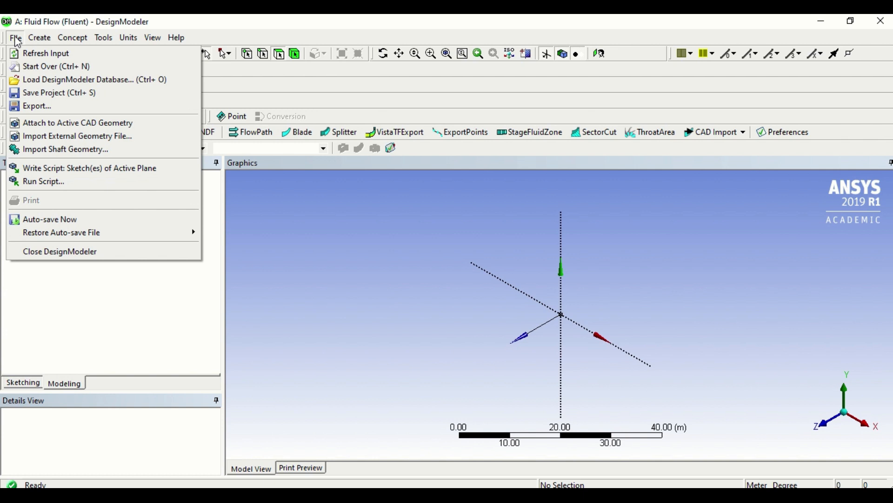
mouse_move(21, 40)
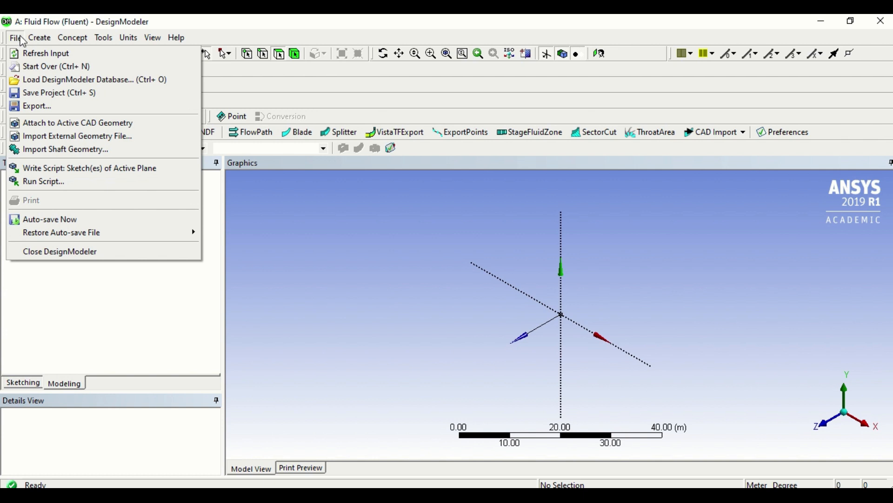
Browse the Create, Concept, Tools and Units menus, leaving meters and degrees checked
left_click(39, 38)
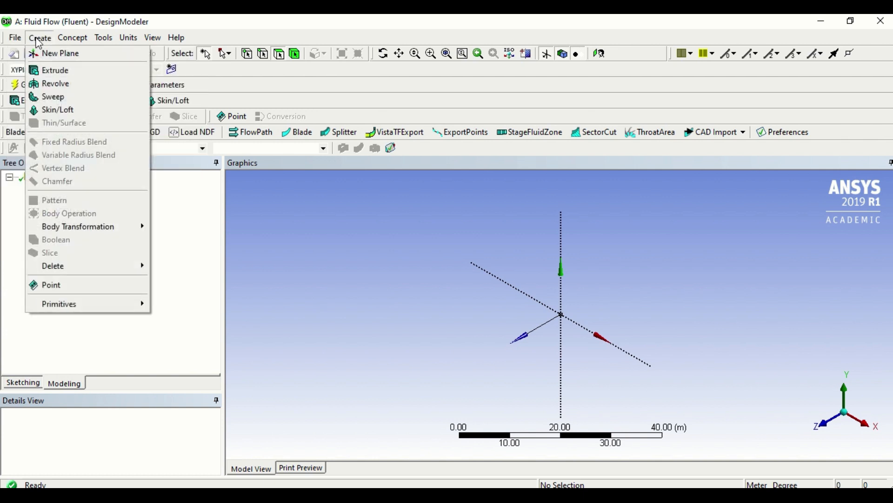
mouse_move(53, 97)
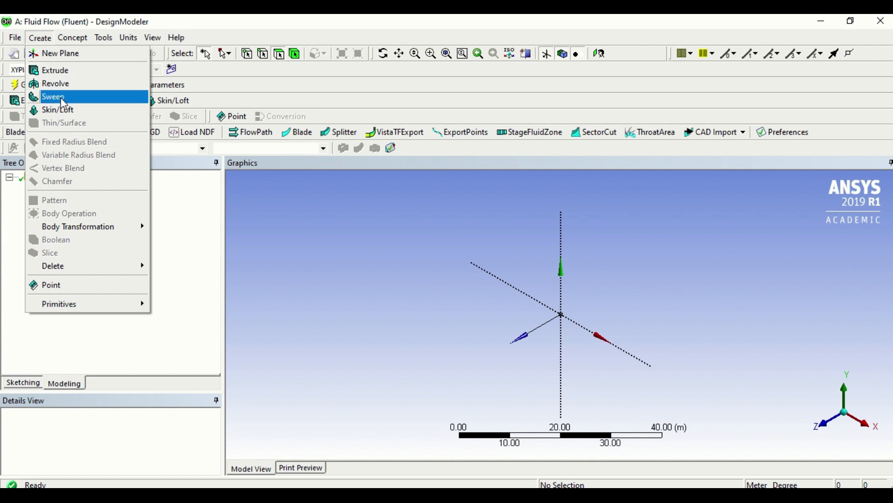
left_click(72, 38)
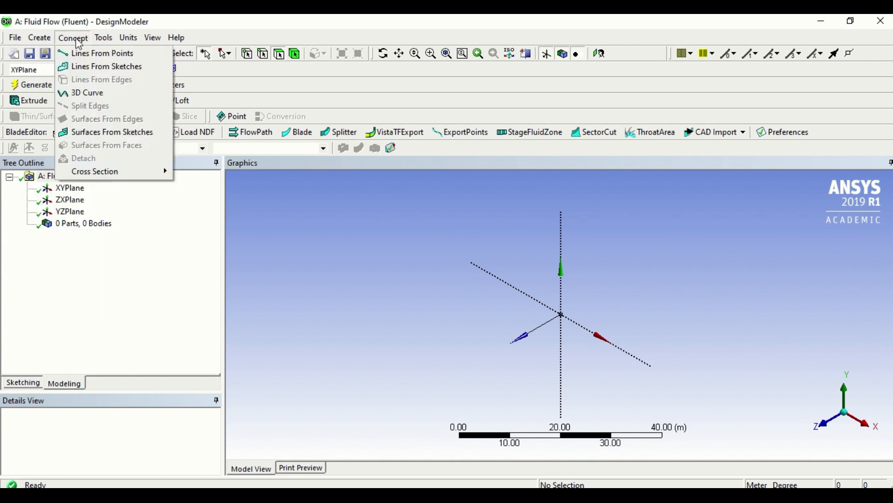
mouse_move(103, 53)
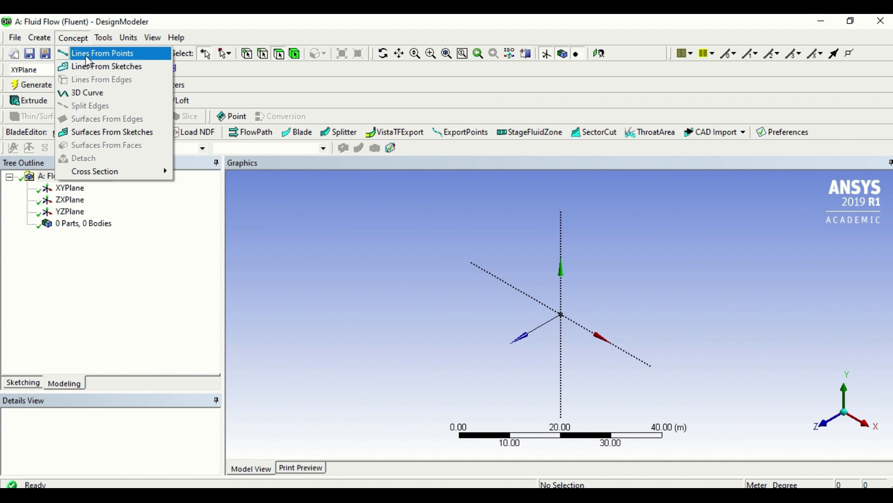
mouse_move(106, 66)
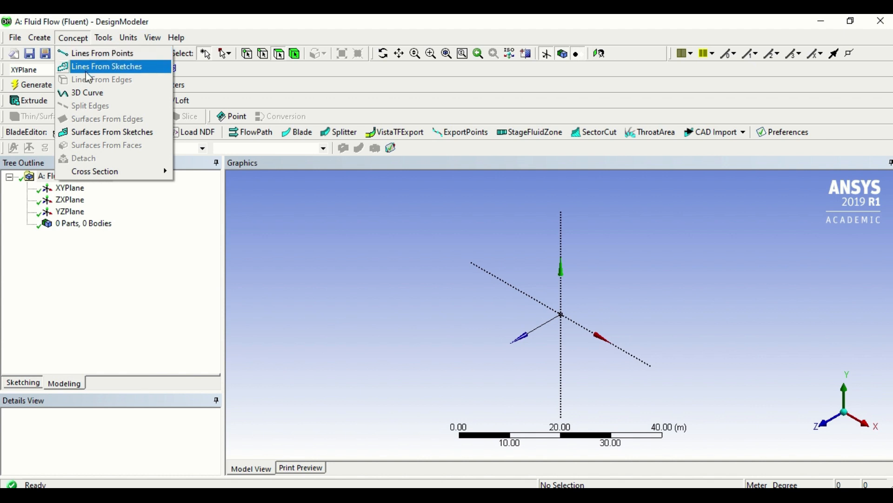
mouse_move(112, 132)
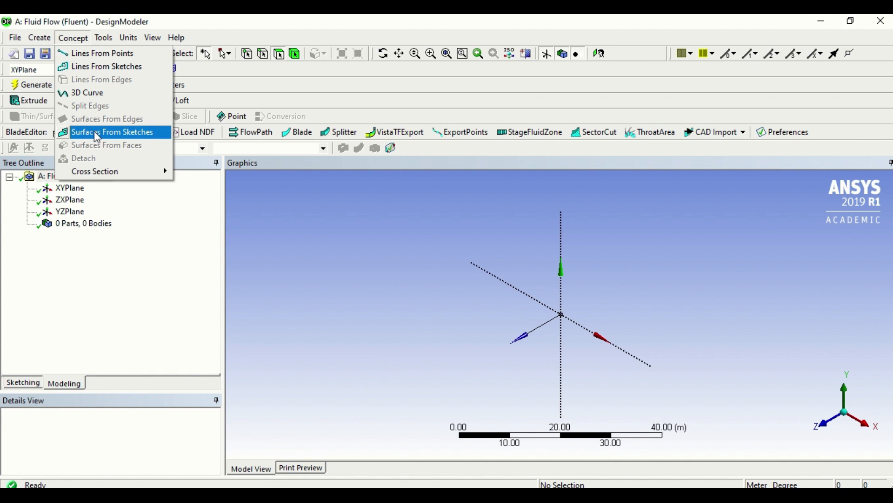
left_click(103, 37)
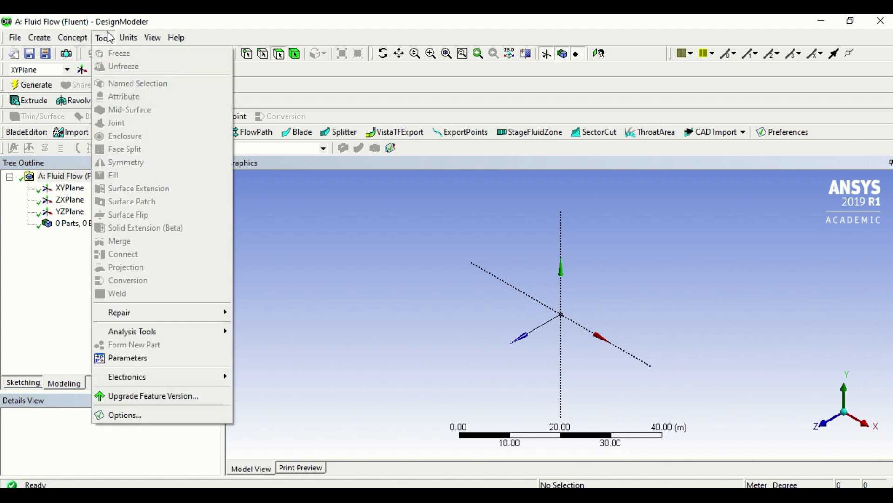
mouse_move(126, 266)
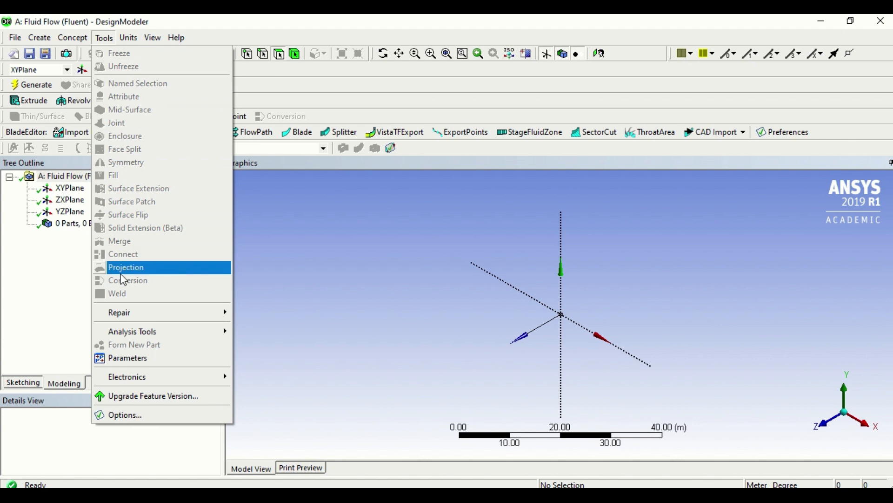
mouse_move(131, 123)
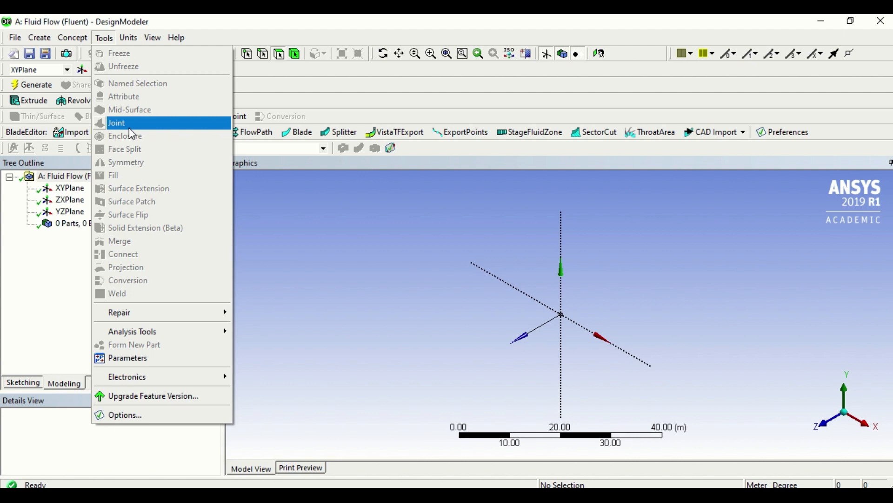
left_click(128, 37)
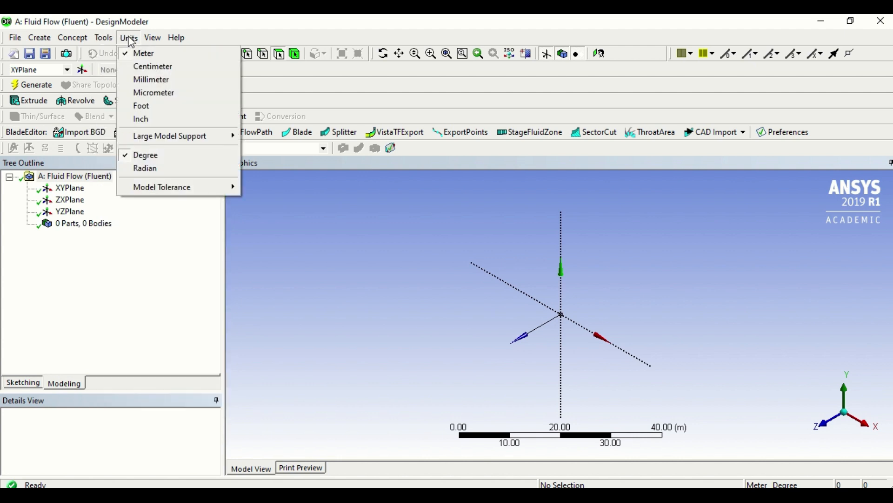
mouse_move(143, 52)
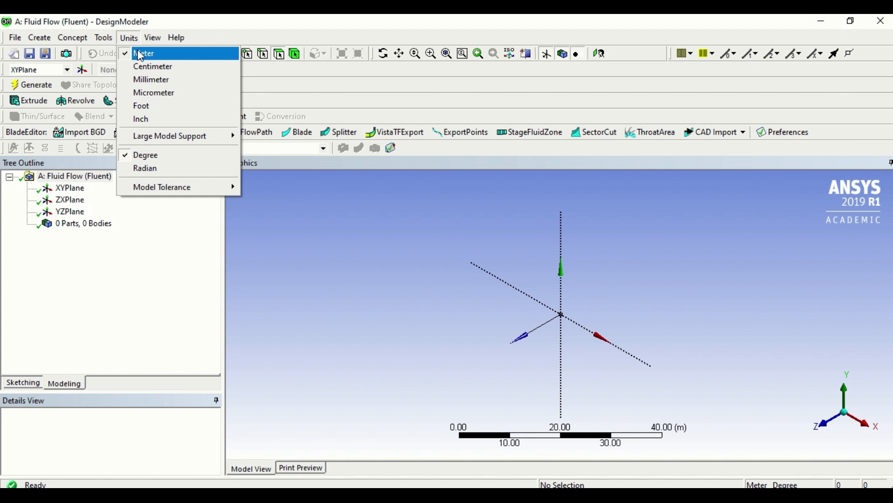
left_click(152, 38)
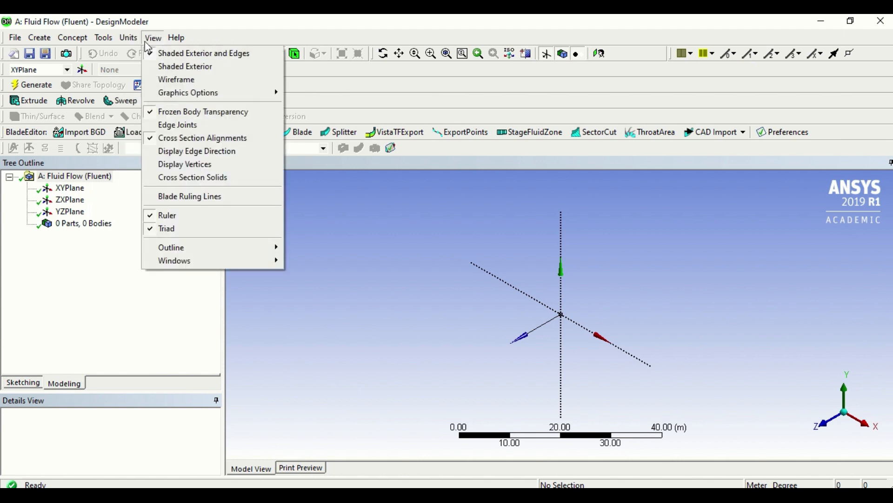
mouse_move(184, 66)
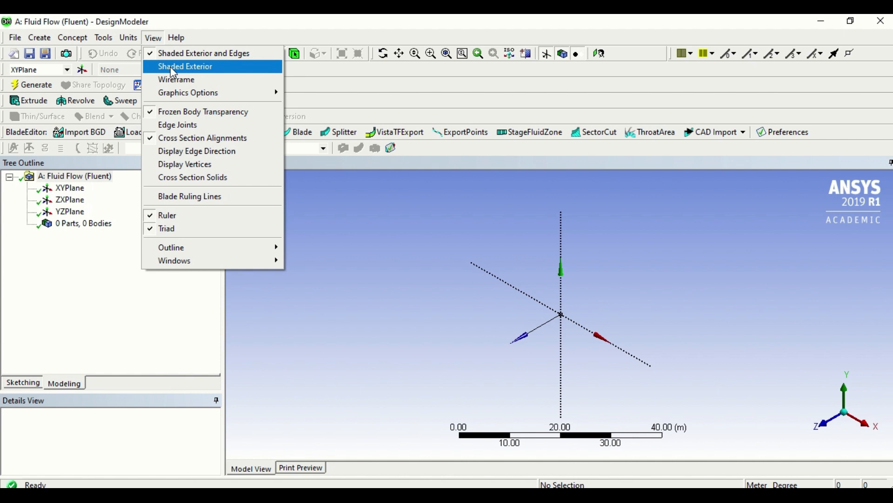
mouse_move(176, 79)
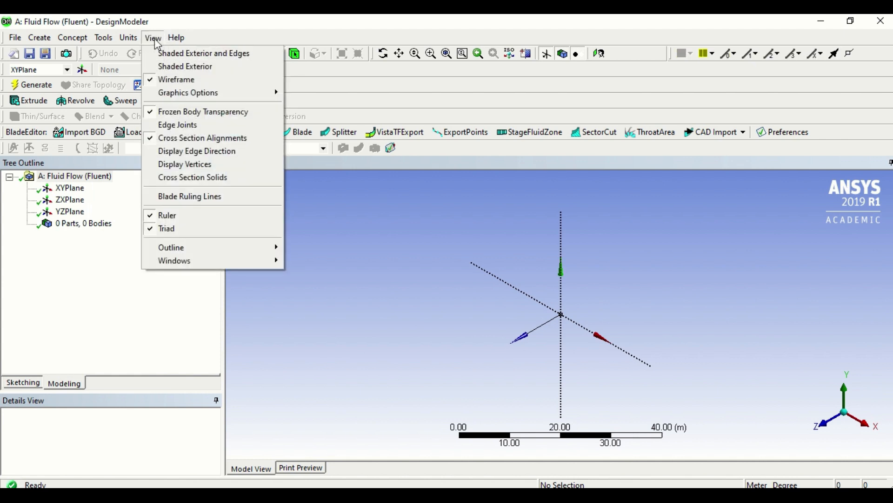
mouse_move(177, 79)
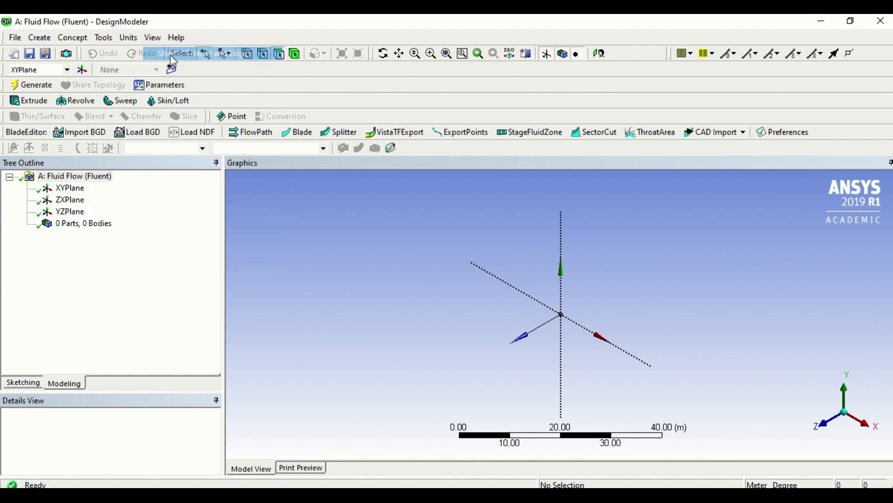
left_click(175, 37)
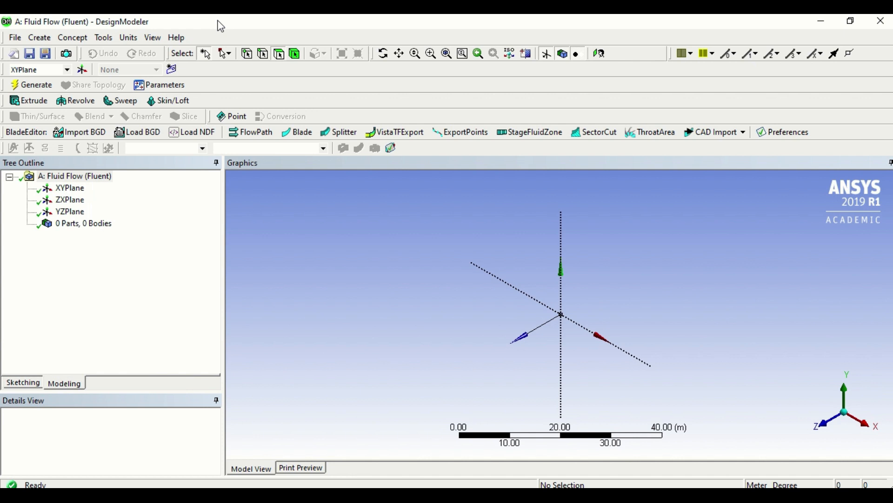
mouse_move(78, 302)
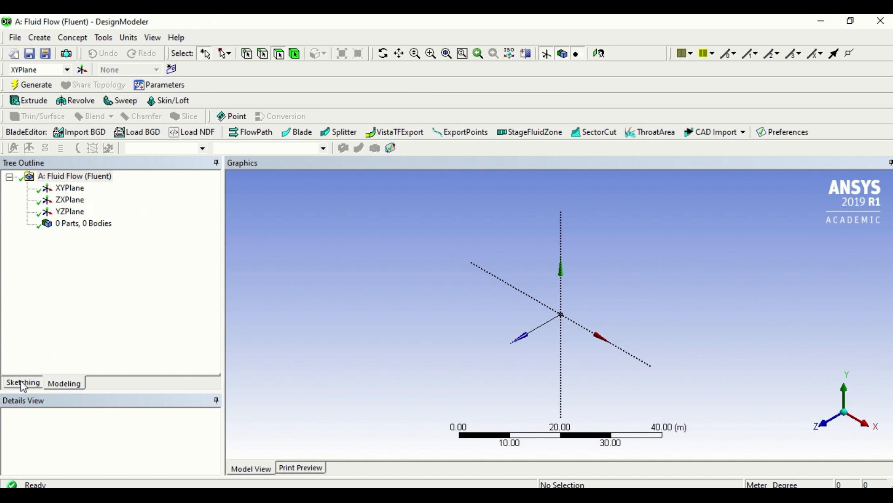
Draw a circle on the XY plane centred at the origin as Sketch1
left_click(22, 383)
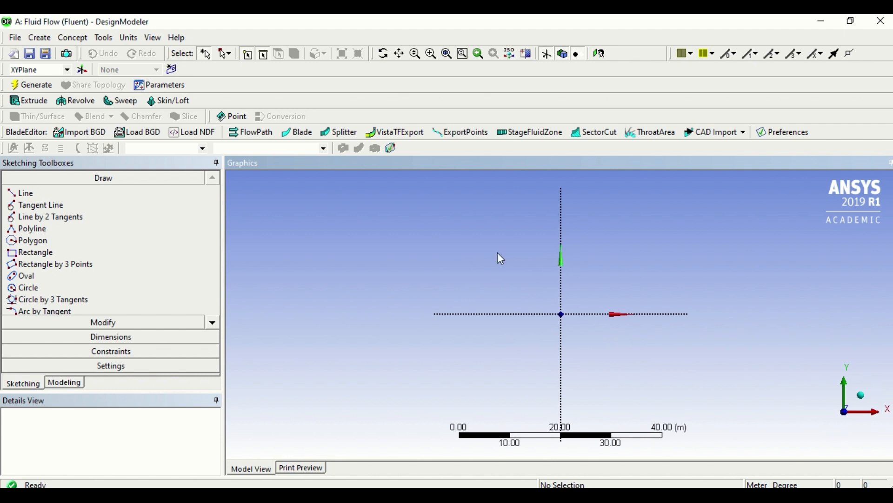
mouse_move(256, 295)
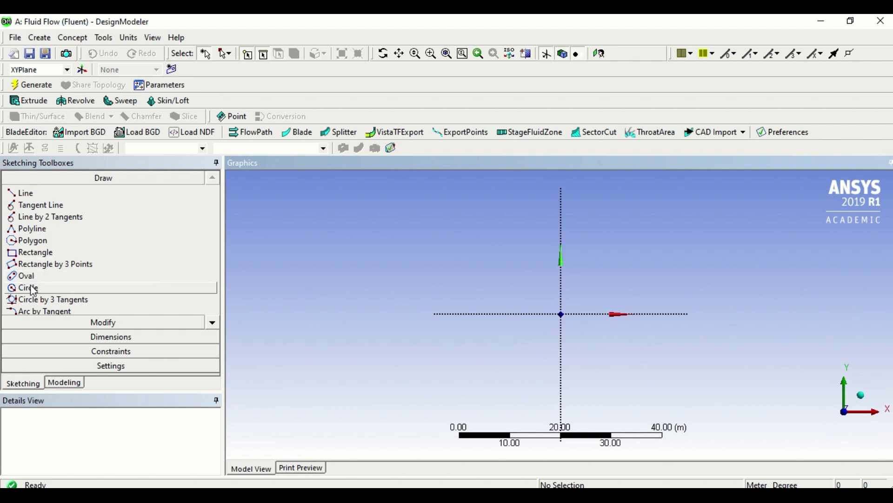
left_click(27, 287)
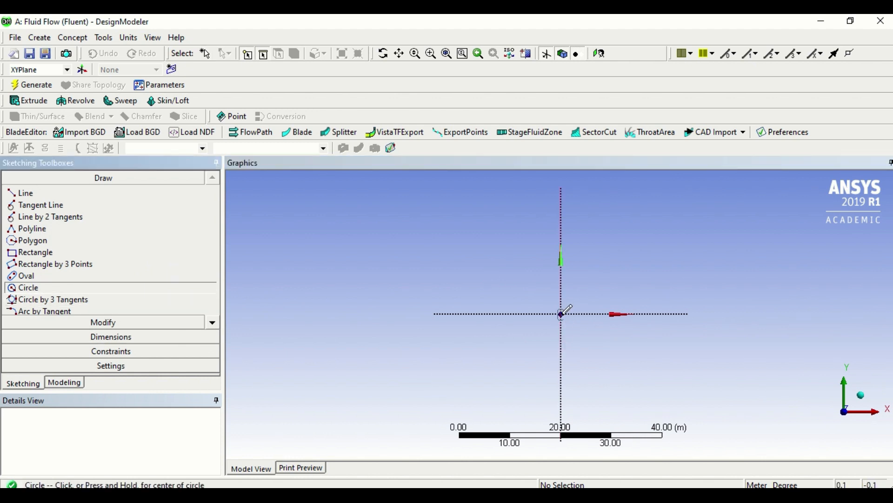
left_click(560, 314)
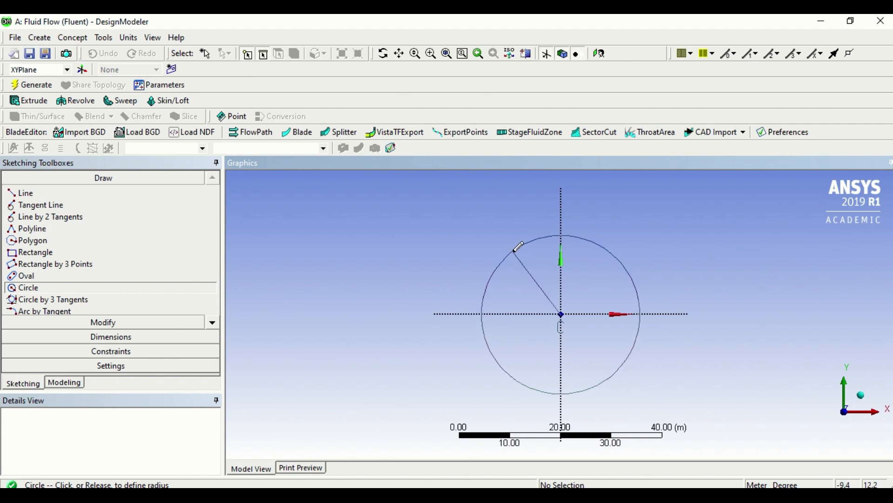
left_click(518, 248)
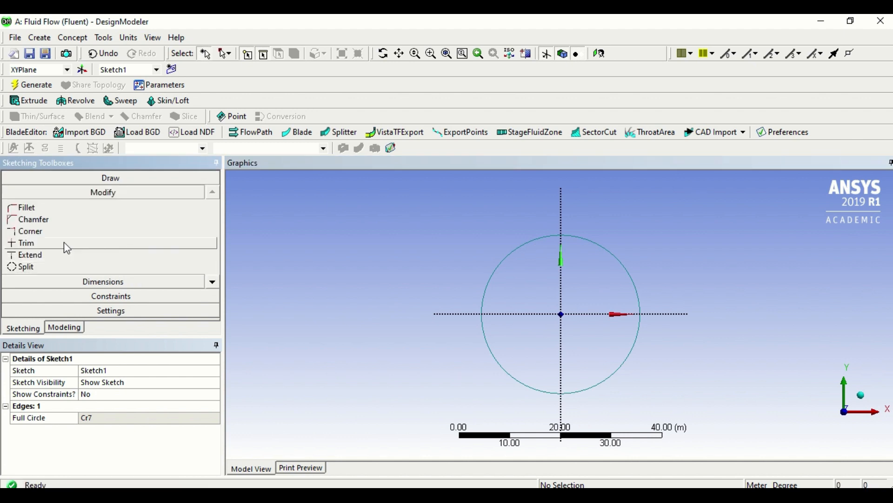
mouse_move(25, 208)
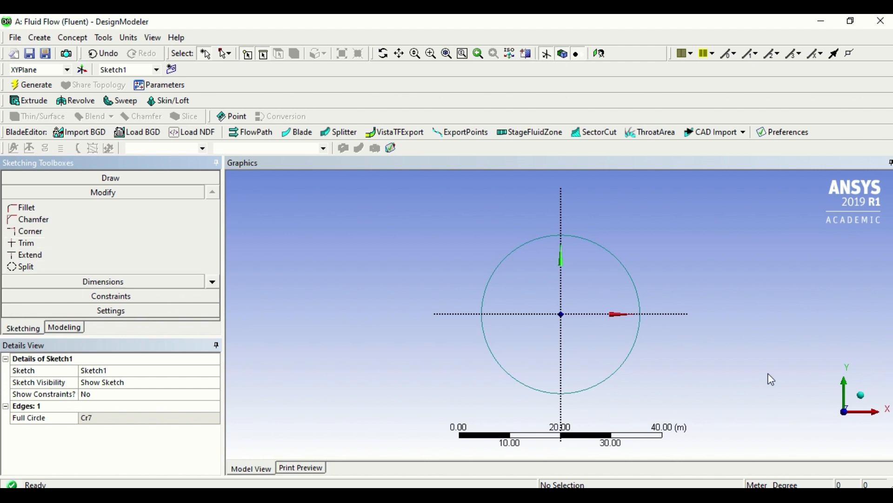
mouse_move(863, 395)
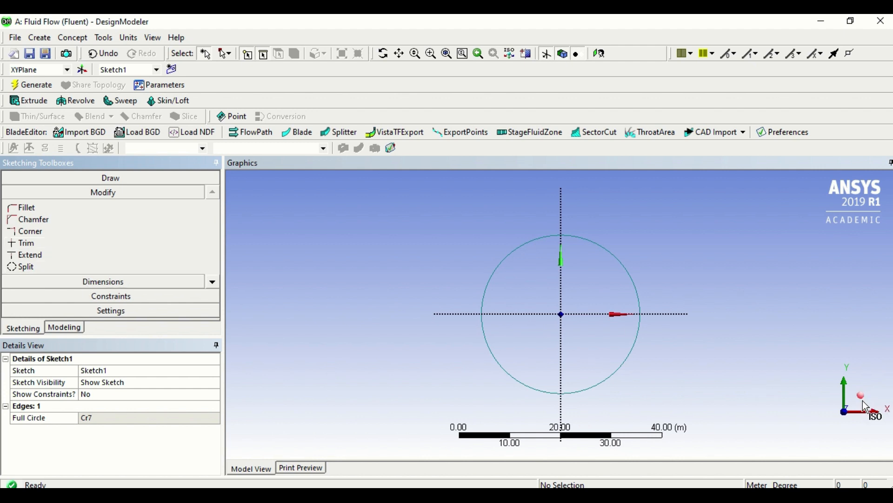
mouse_move(863, 402)
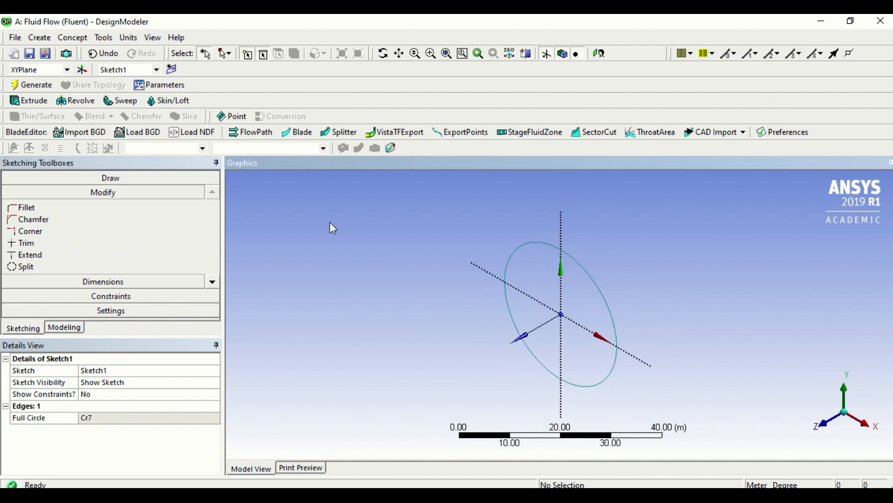
mouse_move(350, 315)
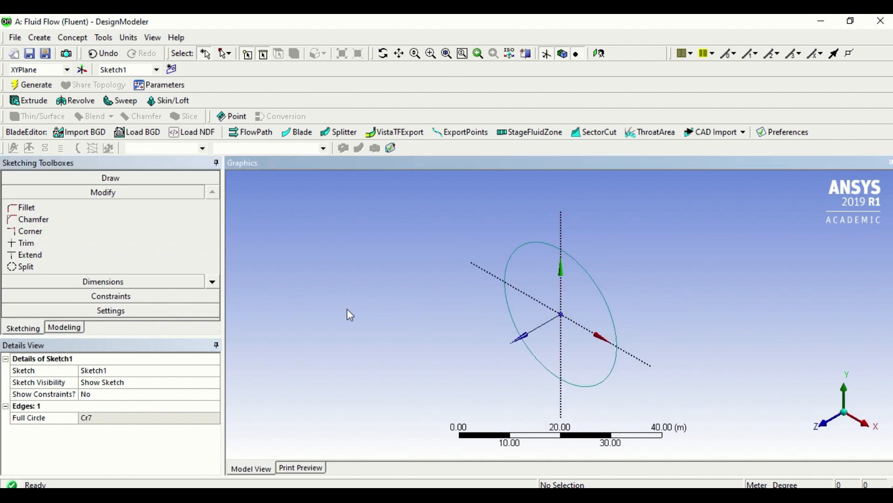
mouse_move(167, 310)
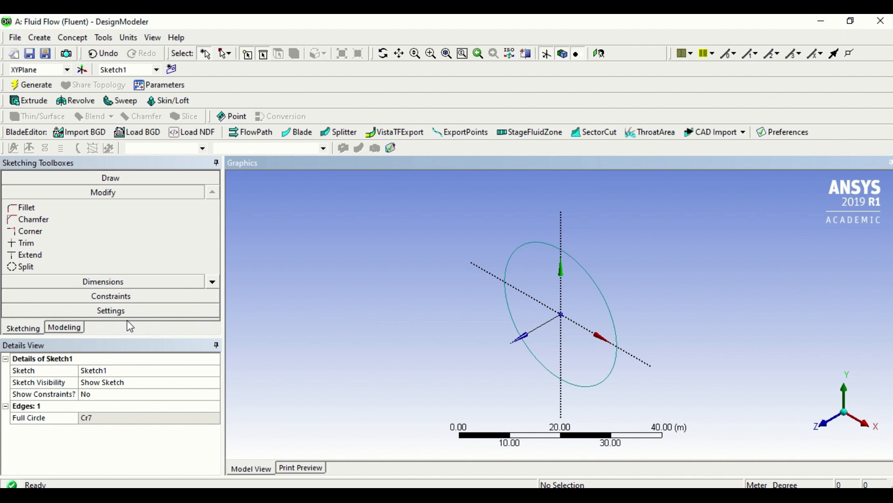
mouse_move(63, 335)
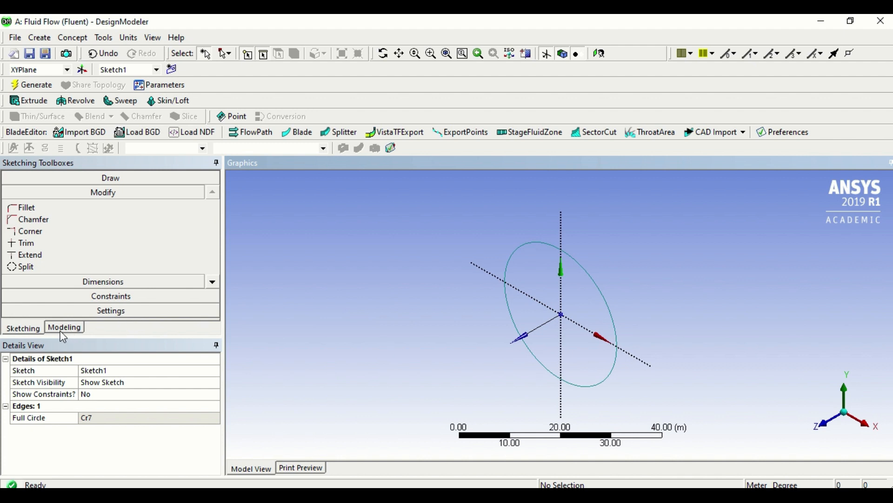
Create an Extrude1 feature with Sketch1 applied as its geometry
left_click(64, 327)
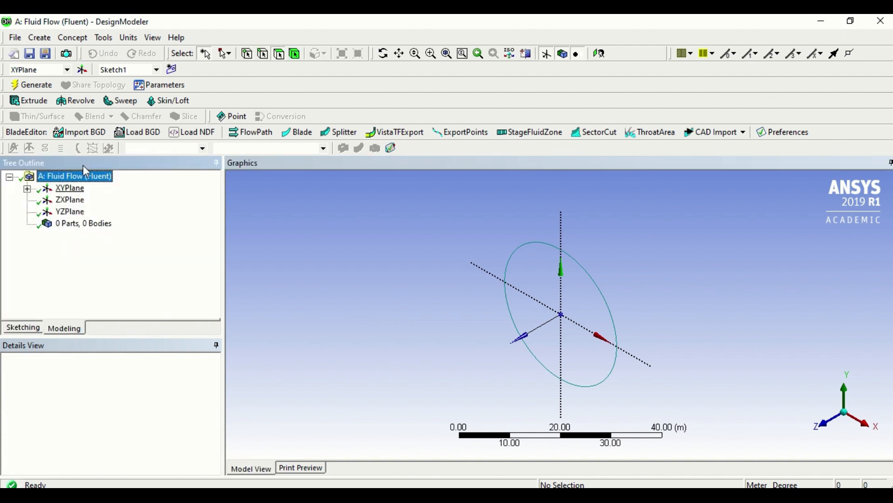
left_click(39, 37)
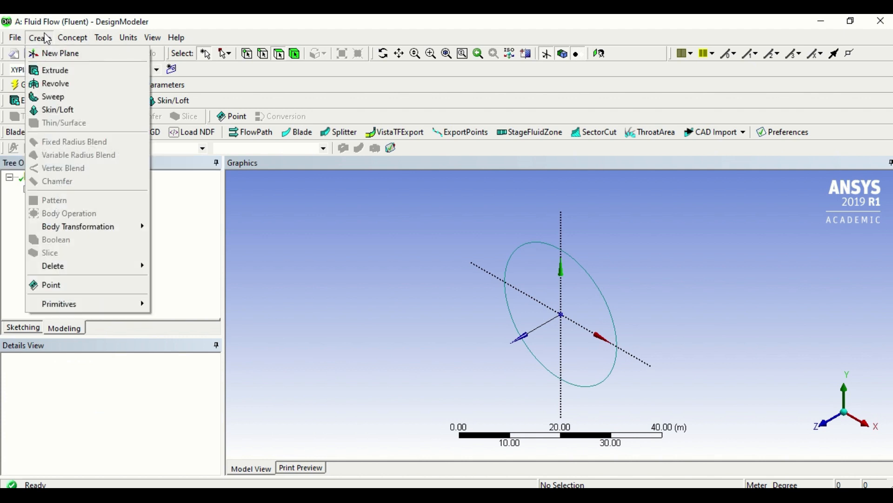
mouse_move(55, 70)
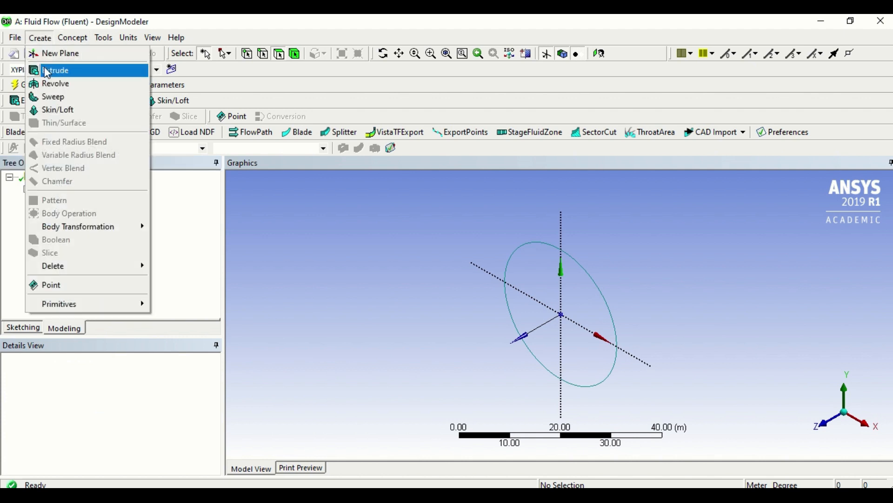
left_click(56, 69)
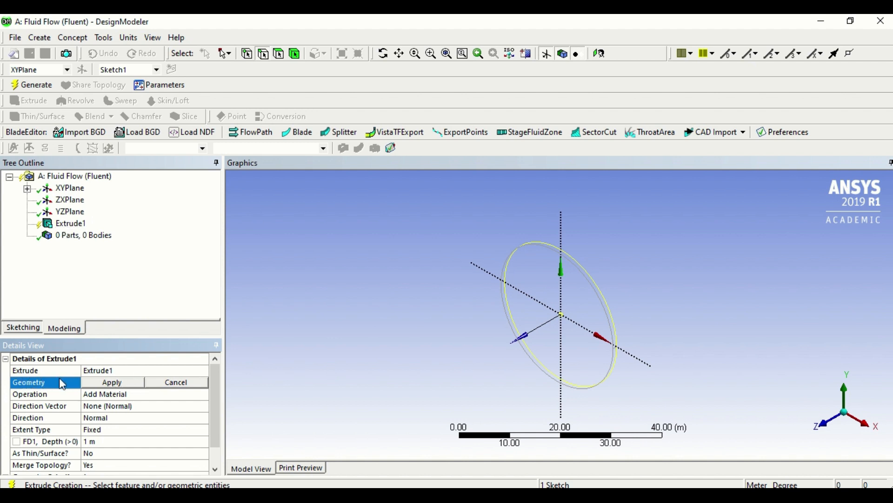
mouse_move(544, 264)
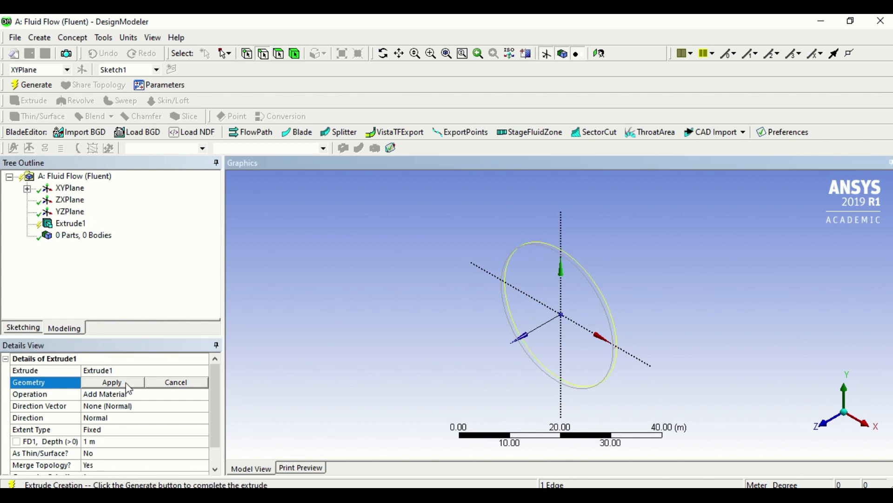
left_click(112, 382)
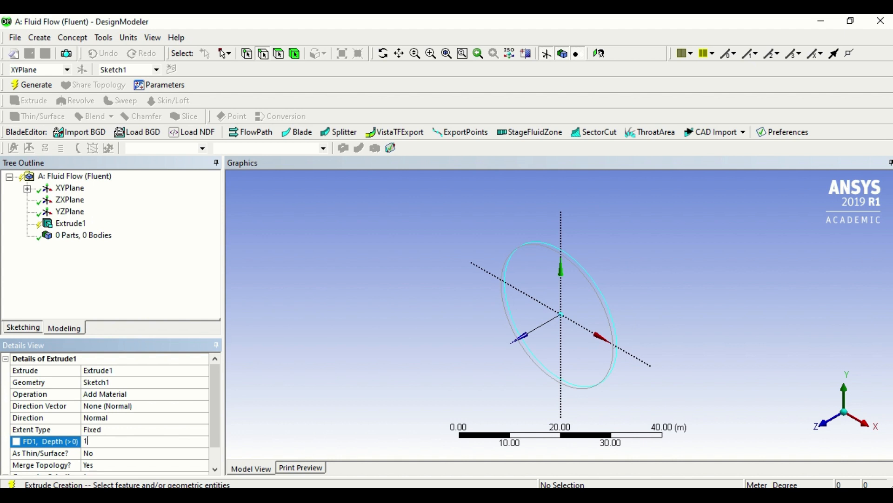
Set Extrude1's FD1 depth to 10 m
type("0 m")
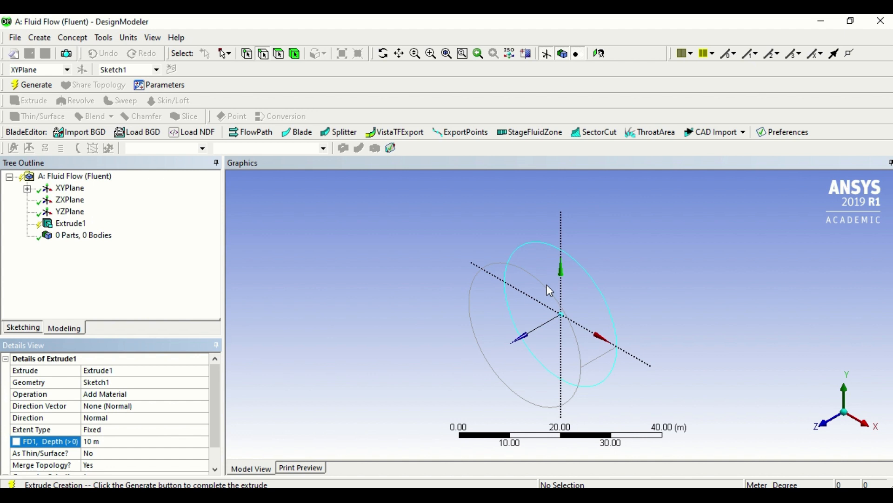
mouse_move(54, 250)
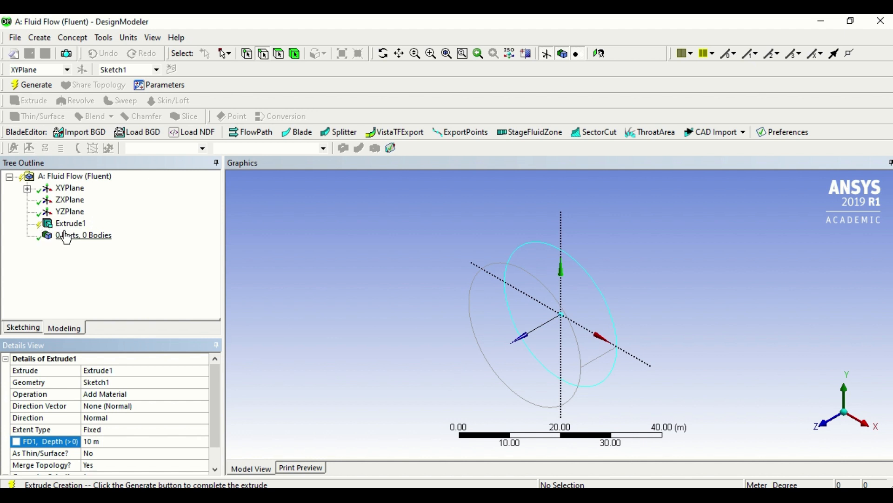
Generate Extrude1 into a solid 10 m cylinder, giving 1 part and 1 body
right_click(70, 223)
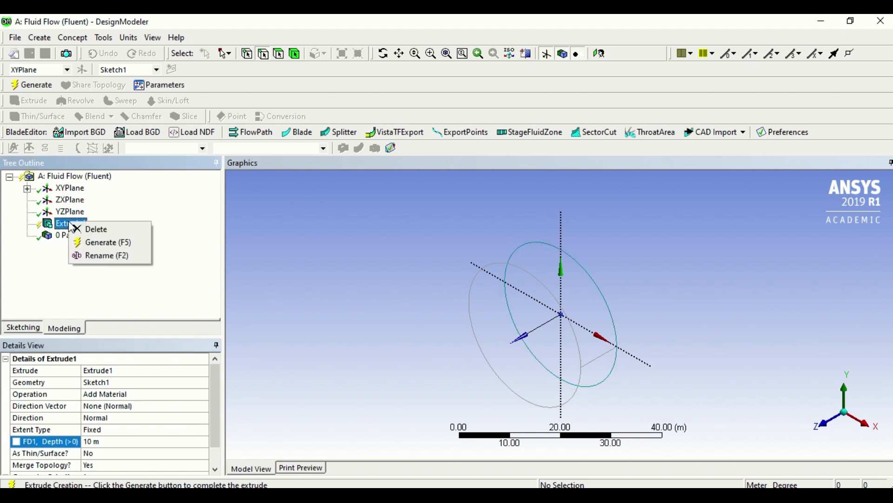
mouse_move(97, 227)
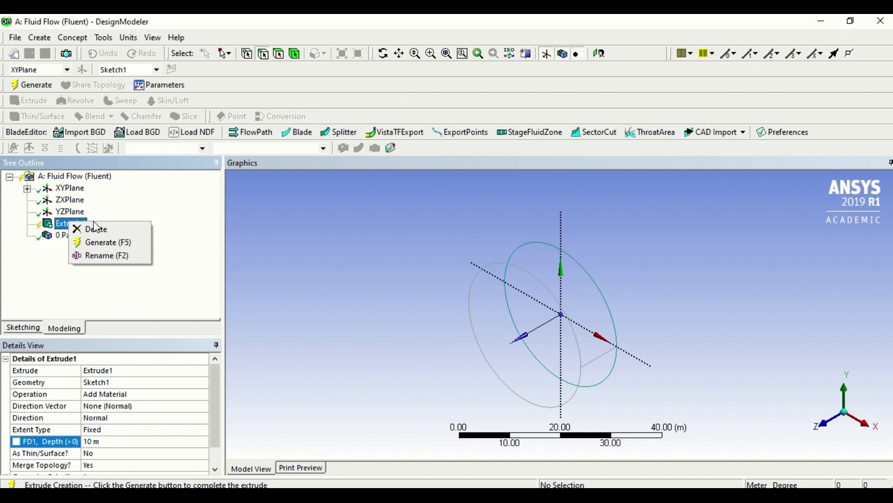
mouse_move(99, 242)
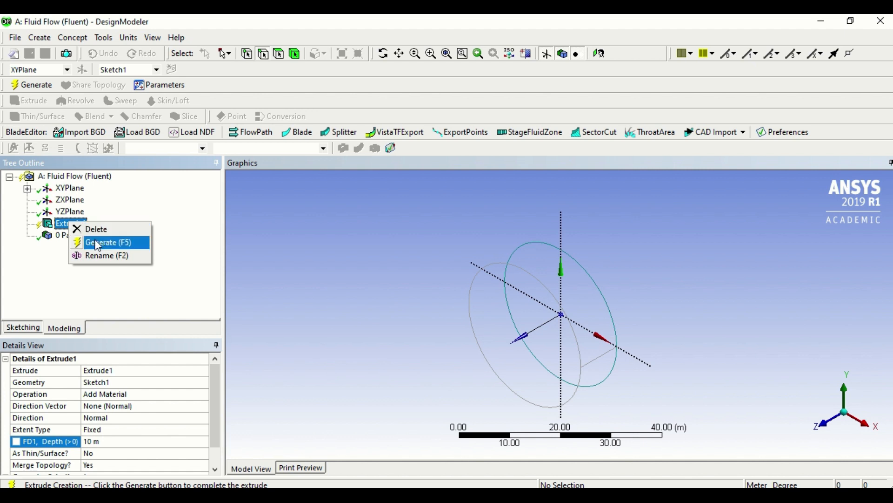
mouse_move(97, 245)
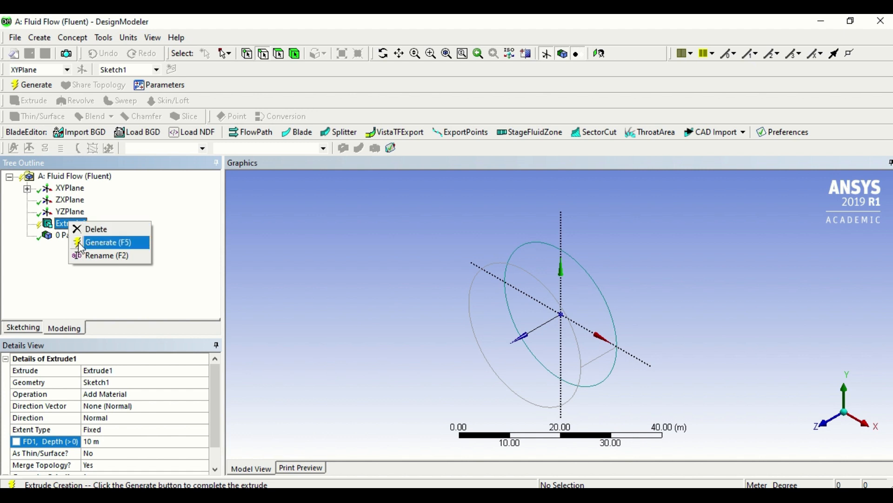
mouse_move(97, 247)
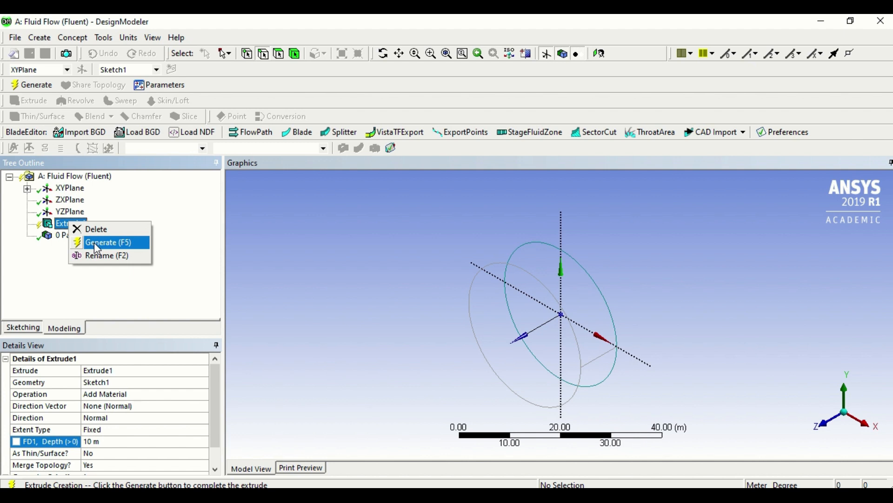
left_click(108, 242)
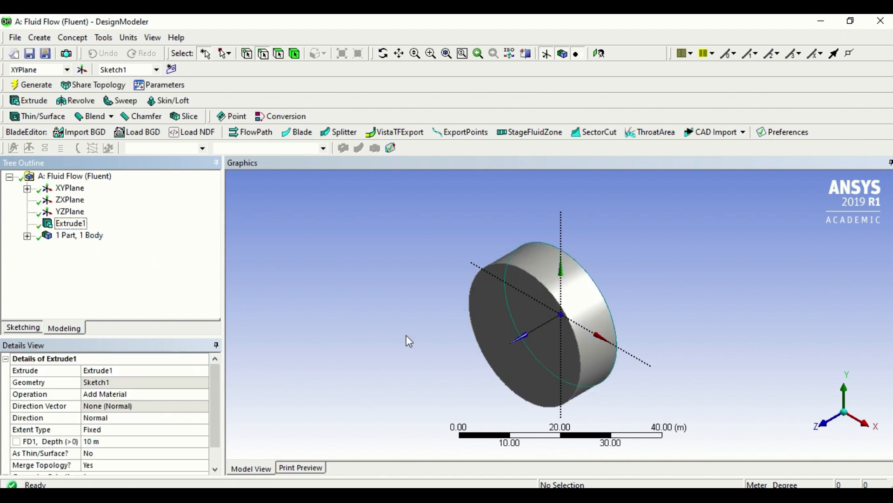